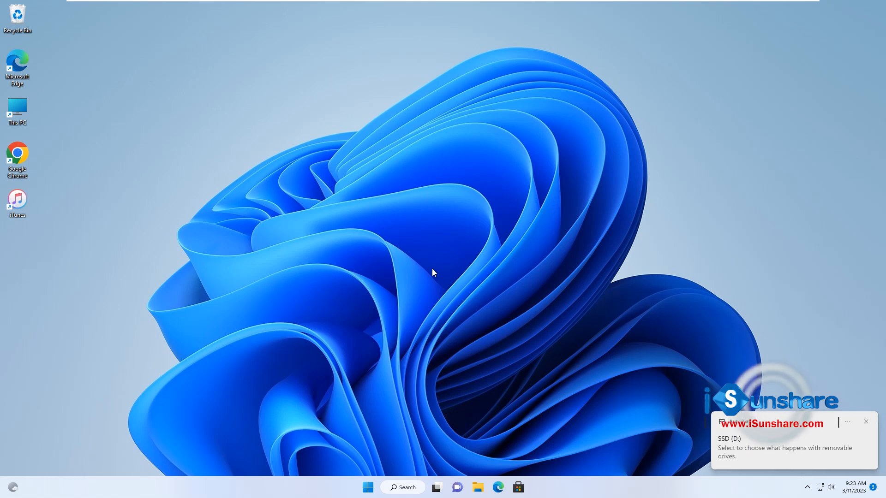
Launch Windows PowerShell as administrator from Windows Search
{"action": "left_click", "coordinate": [866, 421]}
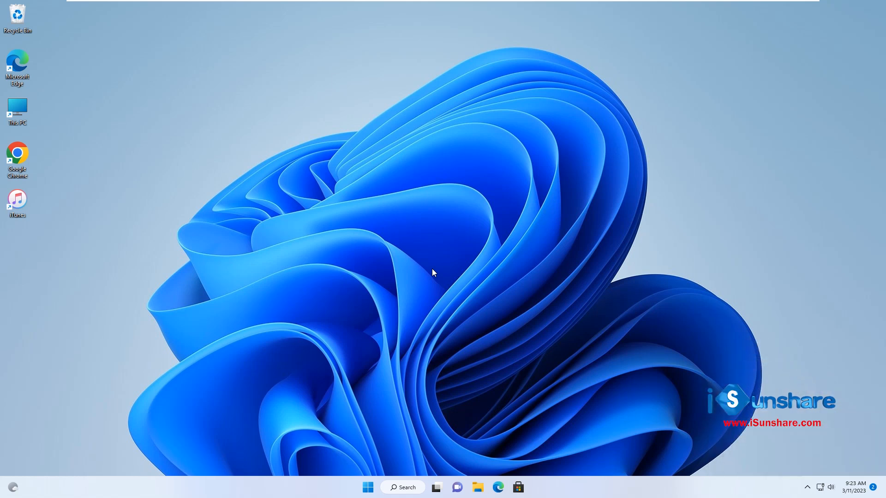
{"action": "mouse_move", "coordinate": [402, 488]}
{"action": "type", "text": "windows powershell"}
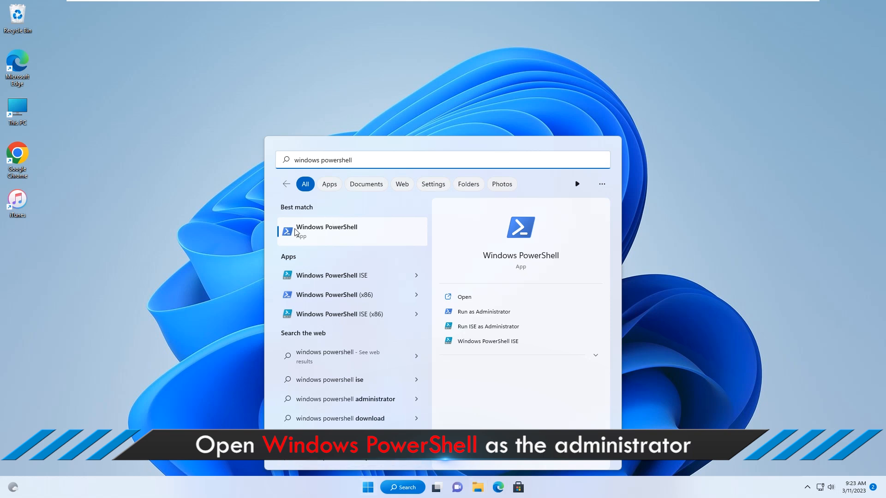
{"action": "mouse_move", "coordinate": [538, 264]}
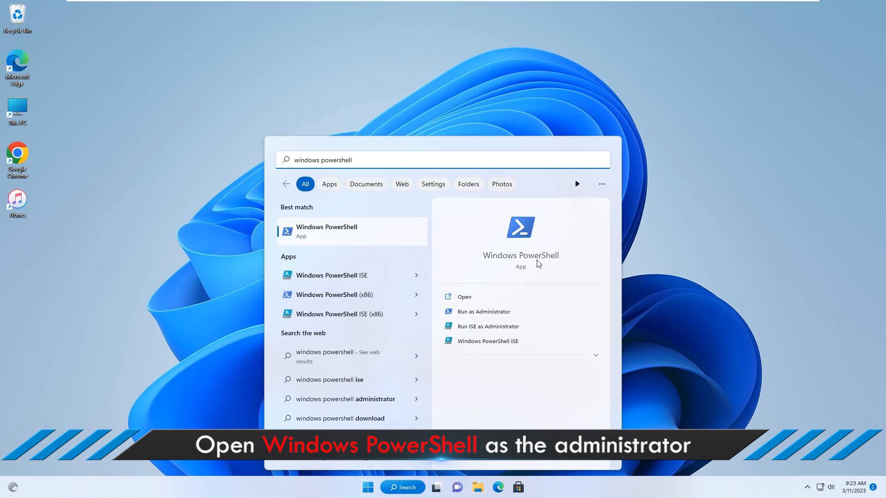
{"action": "mouse_move", "coordinate": [483, 311]}
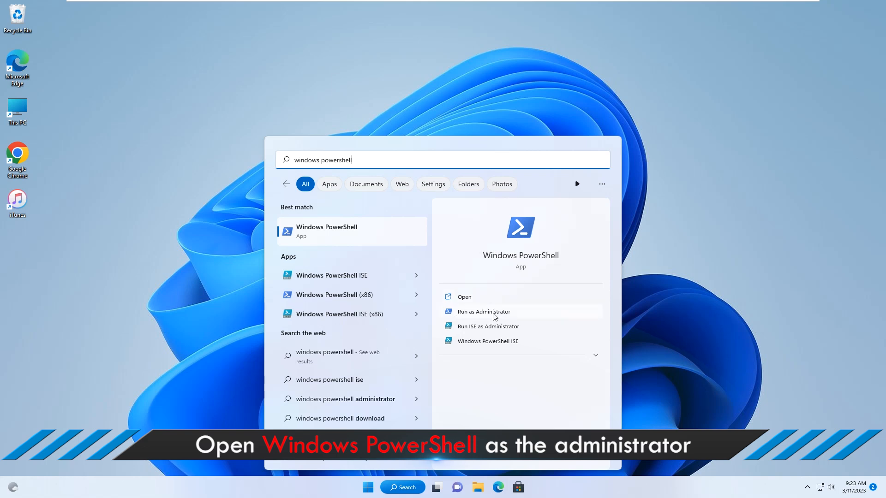
{"action": "left_click", "coordinate": [483, 311]}
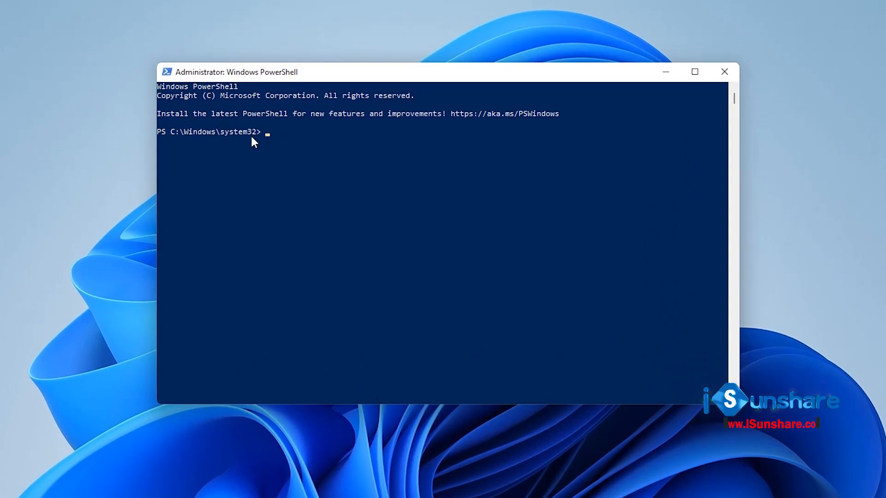
{"action": "mouse_move", "coordinate": [273, 146]}
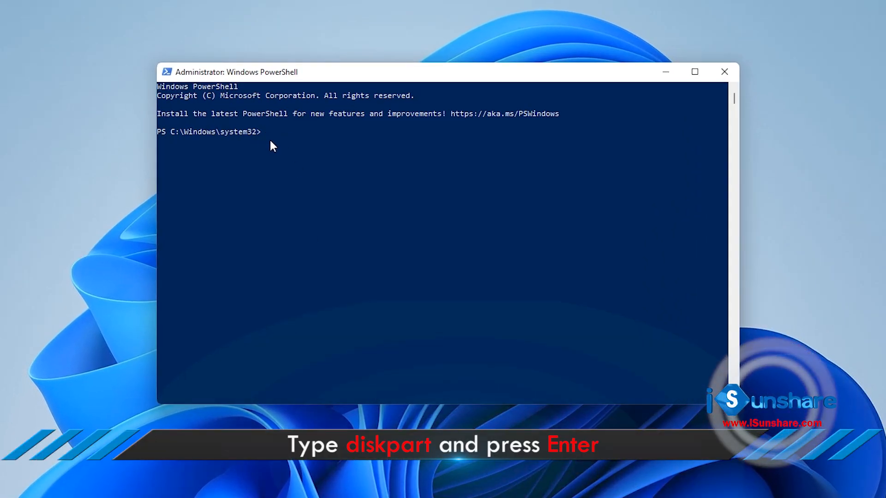
Start DiskPart and run list disk to show all four disks with sizes and free space
{"action": "type", "text": "diskpa"}
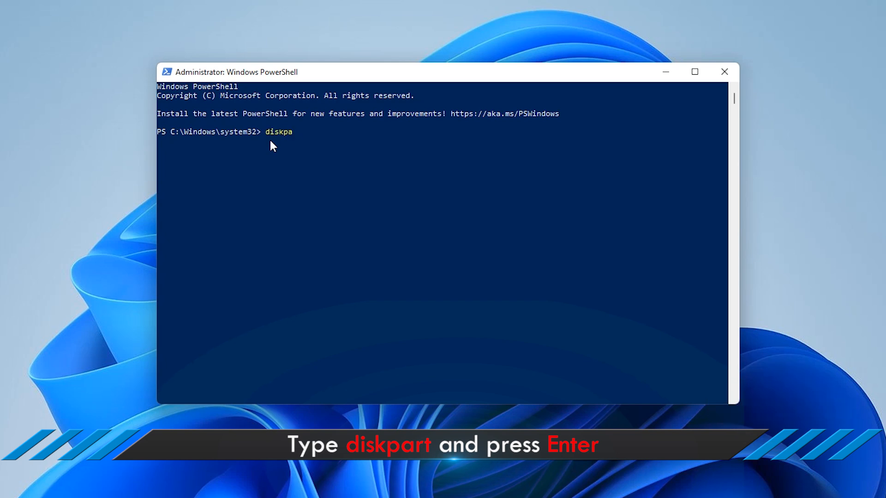
{"action": "type", "text": "rt"}
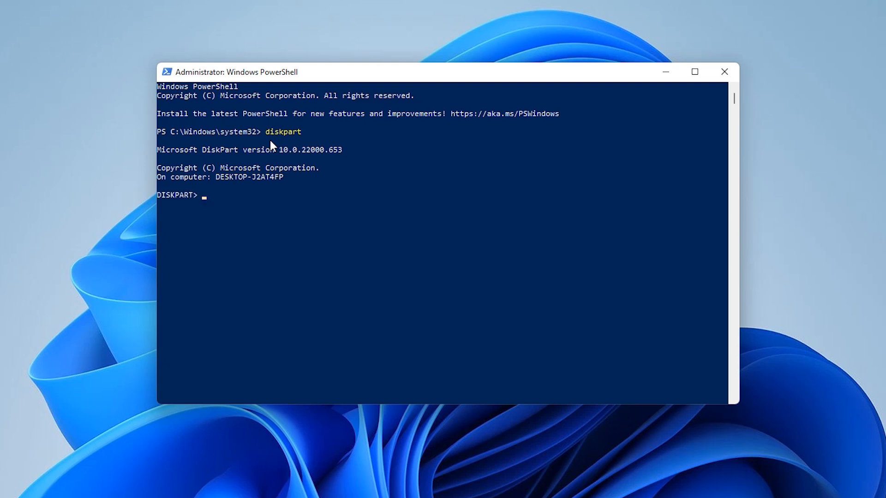
{"action": "mouse_move", "coordinate": [196, 210]}
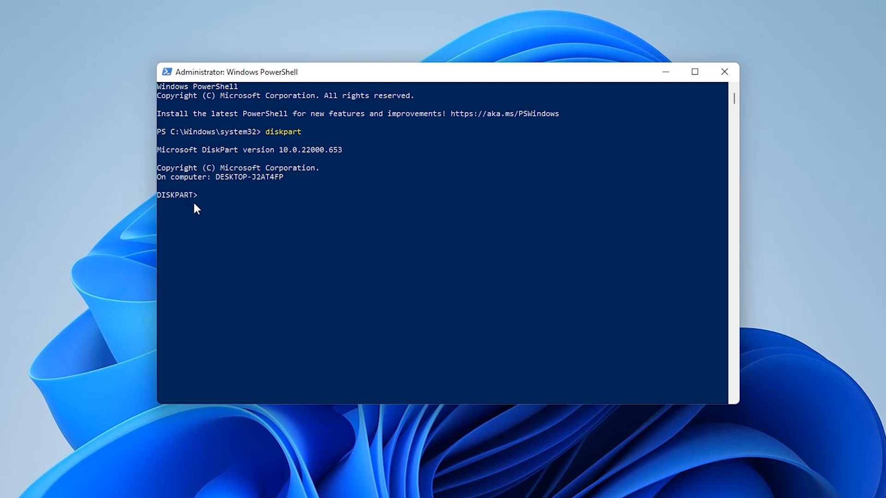
{"action": "type", "text": "l"}
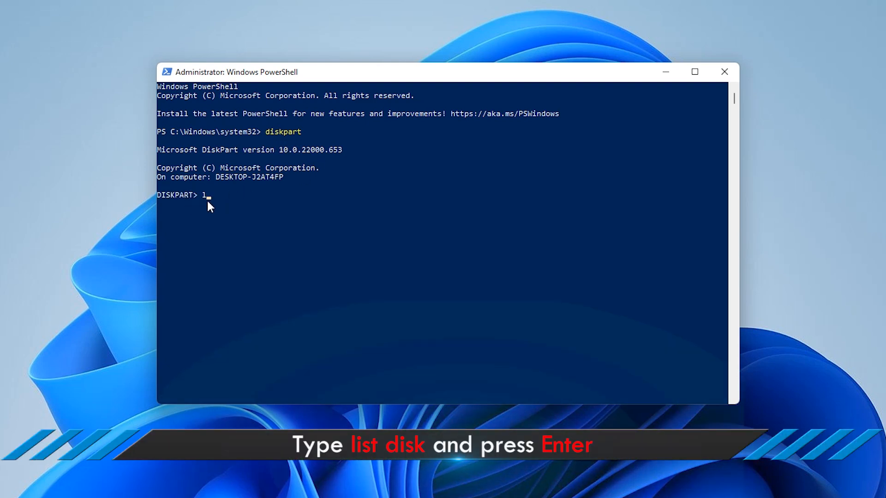
{"action": "type", "text": "ist"}
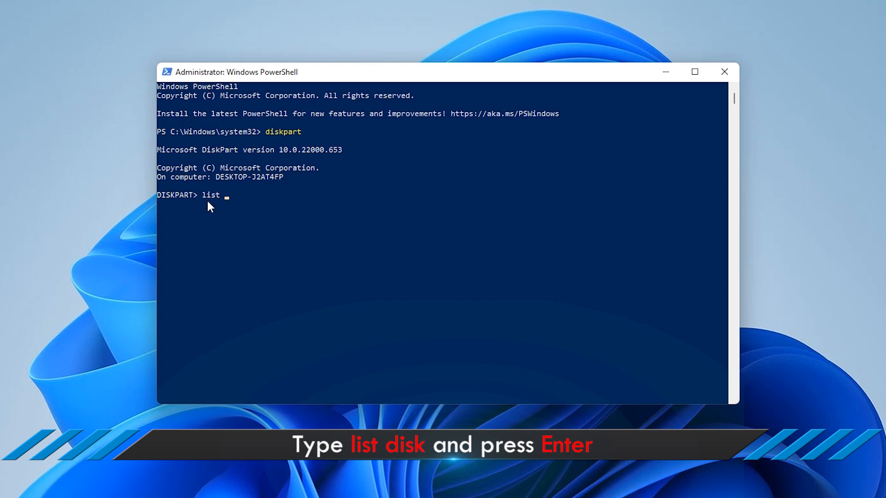
{"action": "type", "text": "disk"}
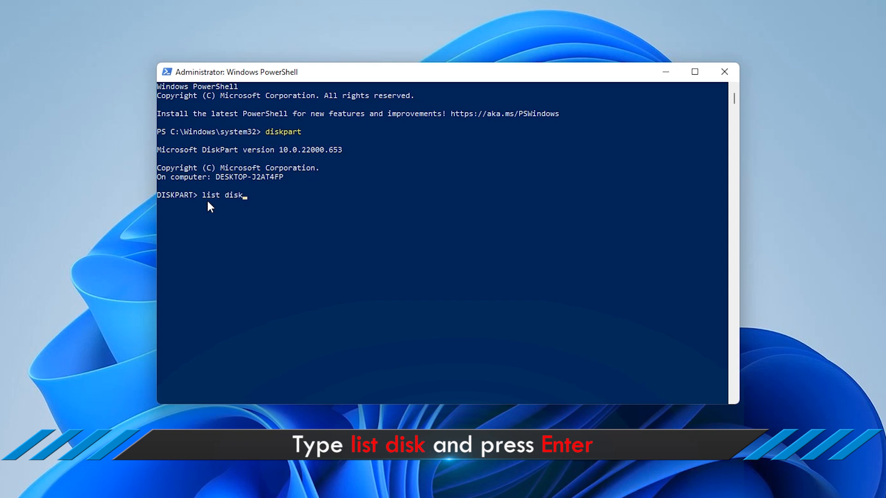
{"action": "key", "text": "Return"}
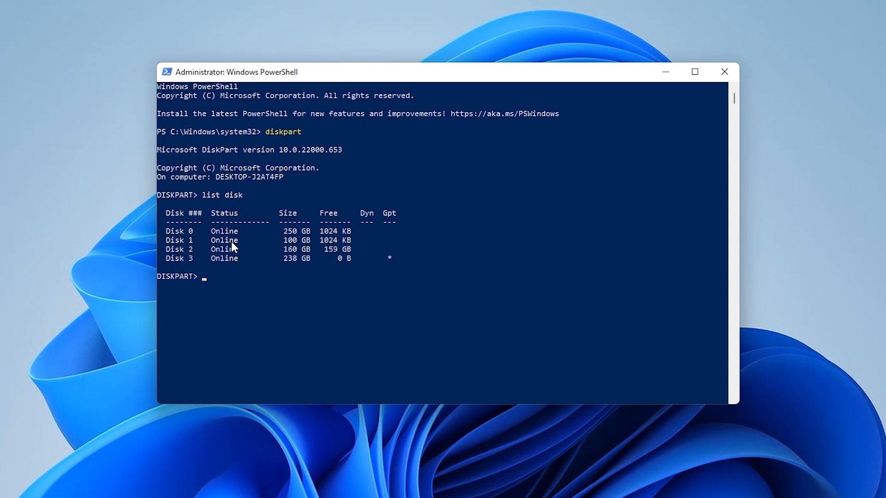
{"action": "mouse_move", "coordinate": [282, 252]}
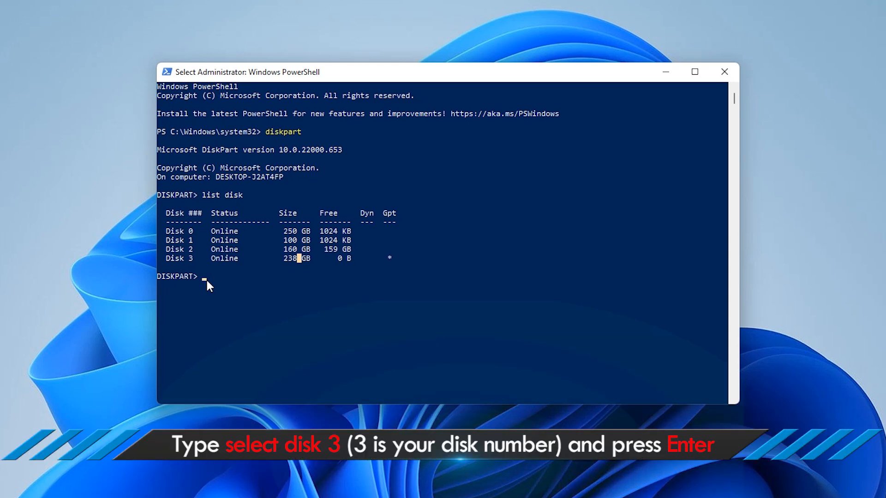
Select Disk 3, clean it, and convert it to GPT
{"action": "type", "text": "select"}
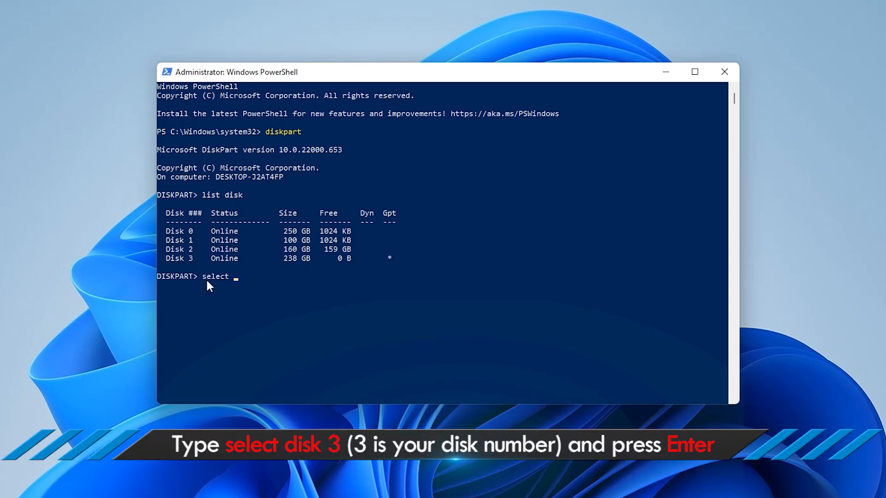
{"action": "type", "text": "disk"}
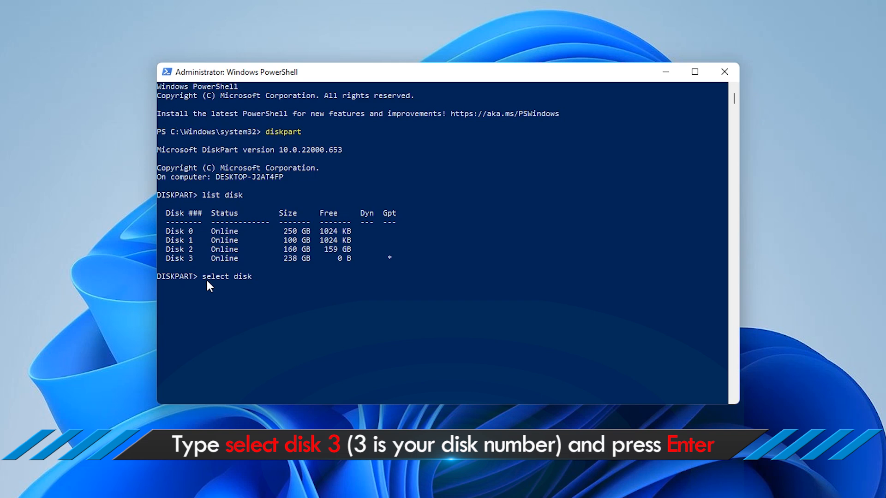
{"action": "type", "text": "3"}
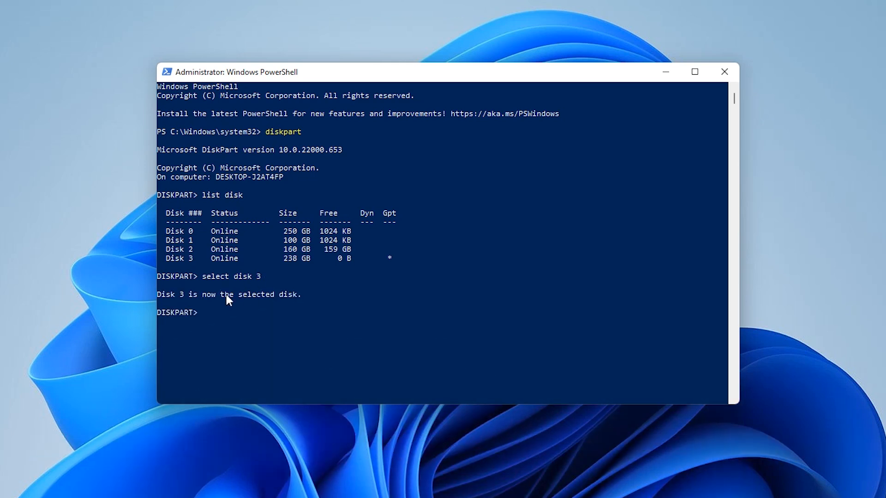
{"action": "mouse_move", "coordinate": [270, 320]}
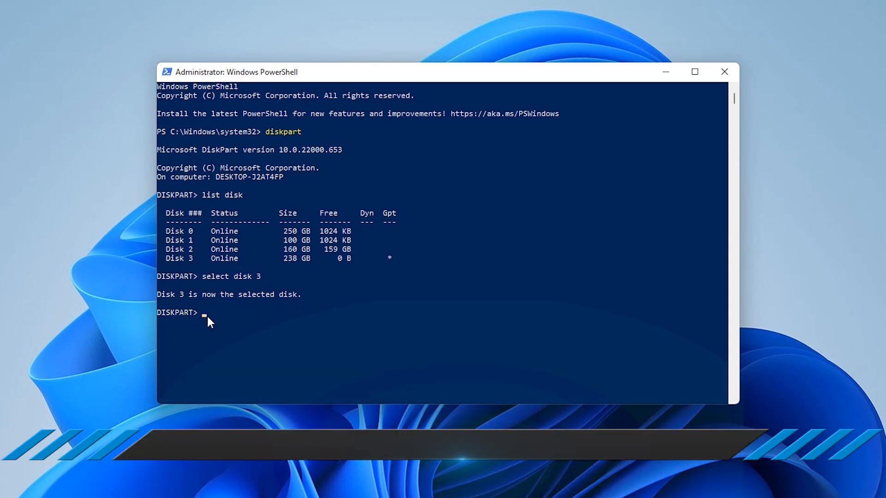
{"action": "type", "text": "clean"}
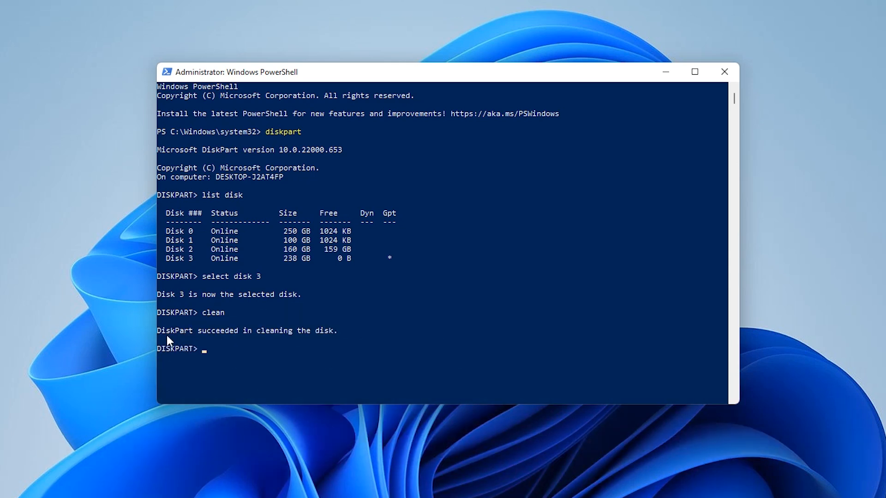
{"action": "mouse_move", "coordinate": [202, 359]}
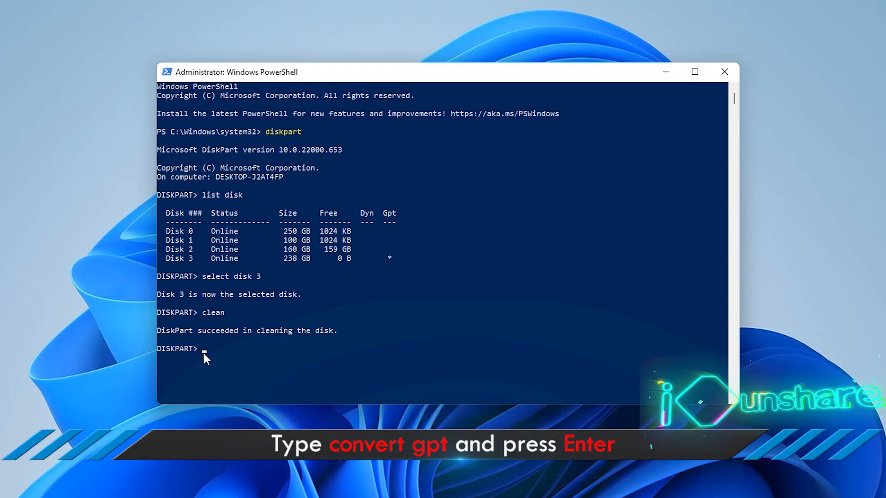
{"action": "type", "text": "convert gpt"}
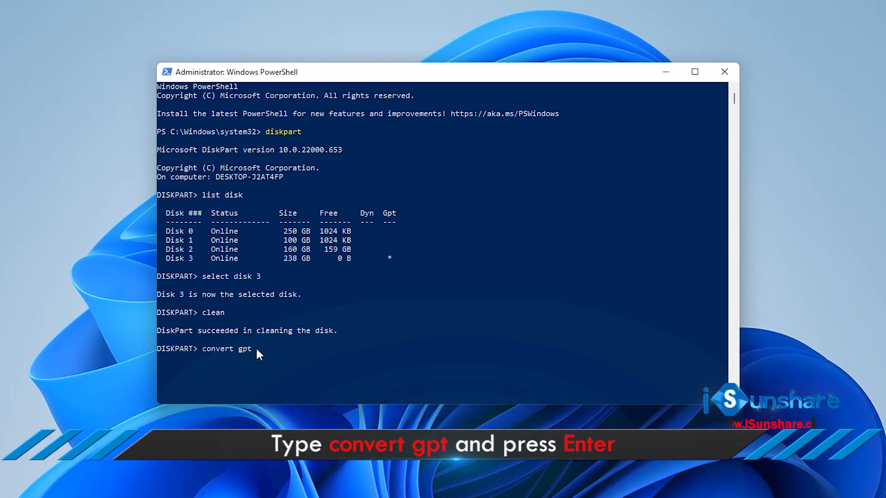
{"action": "key", "text": "Return"}
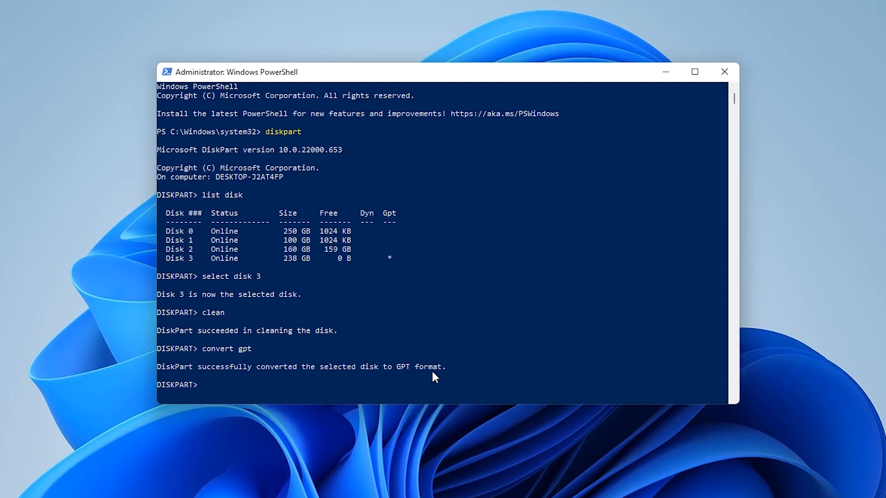
{"action": "scroll", "scroll_direction": "down", "scroll_amount": 3}
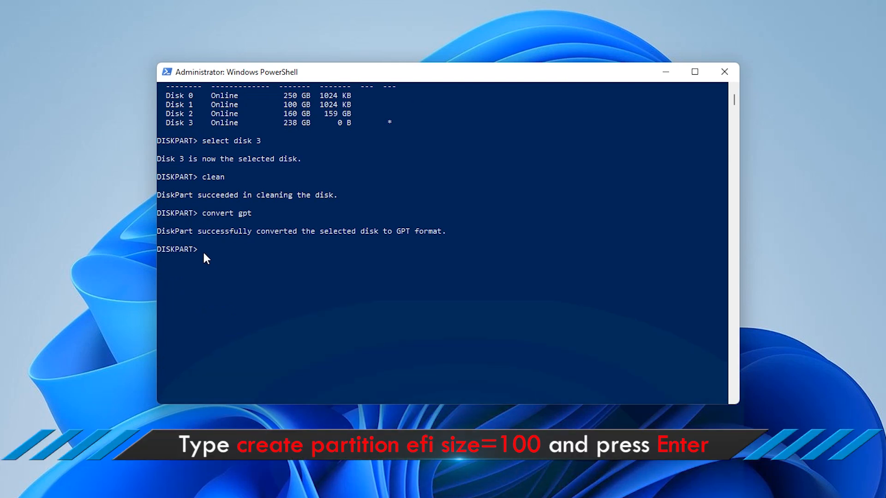
Create a 100 MB EFI partition, assign letter S, and quick-format it FAT32 labelled System
{"action": "type", "text": "create partition efi size=100"}
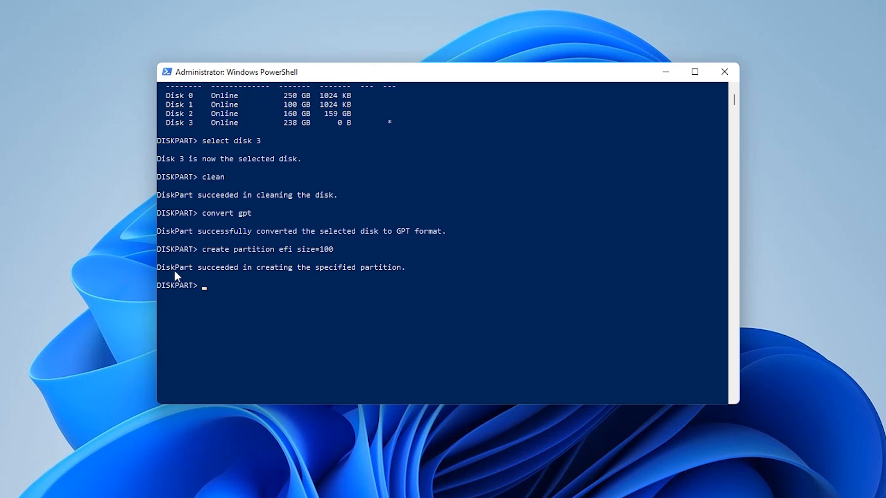
{"action": "mouse_move", "coordinate": [185, 298]}
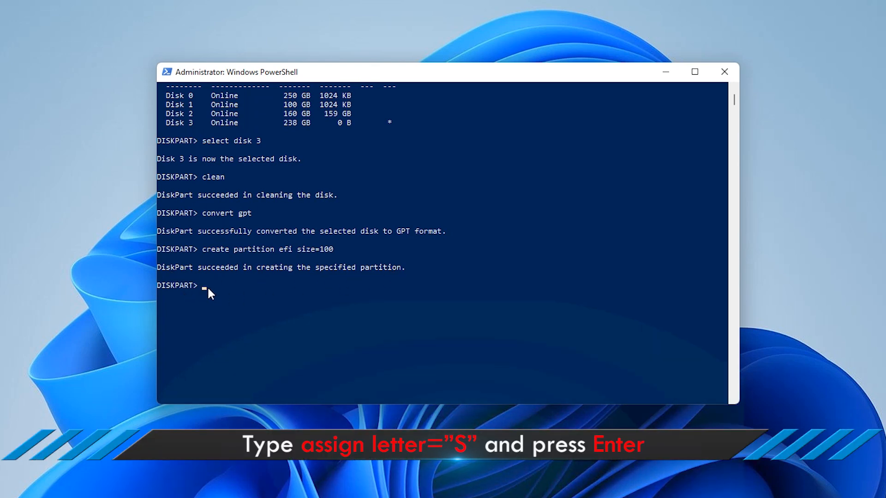
{"action": "type", "text": "assign letter=\"S\""}
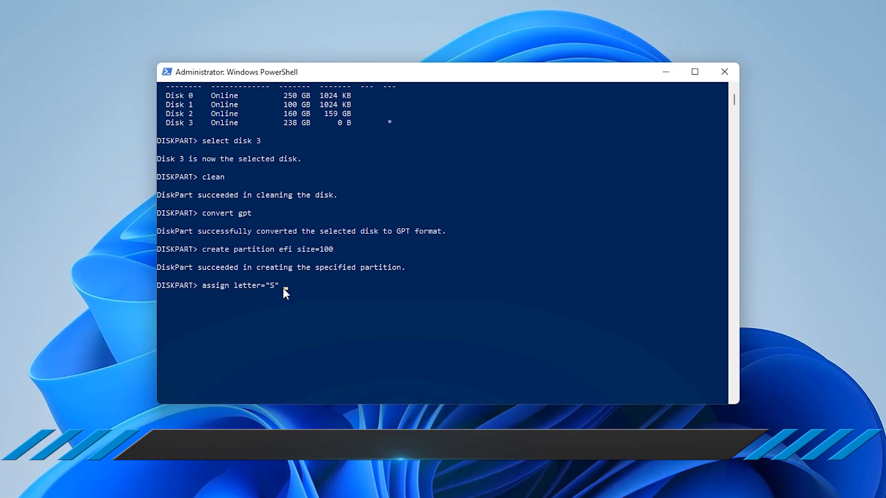
{"action": "key", "text": "Return"}
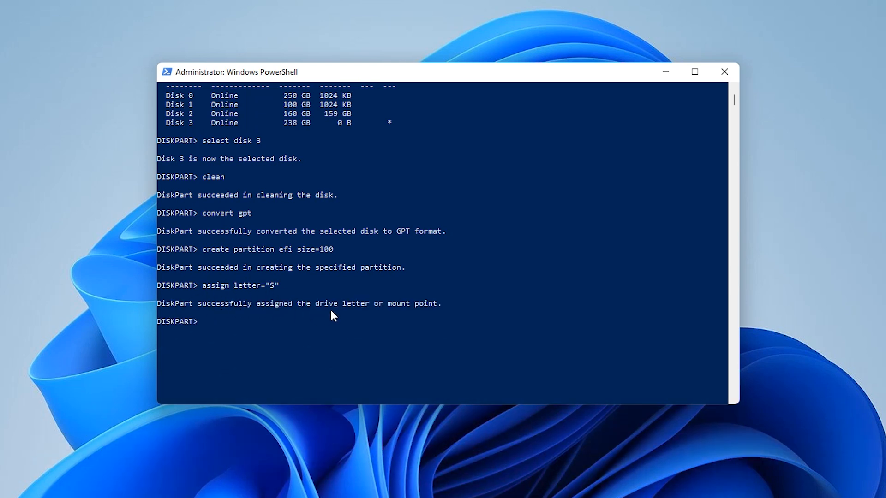
{"action": "mouse_move", "coordinate": [202, 331]}
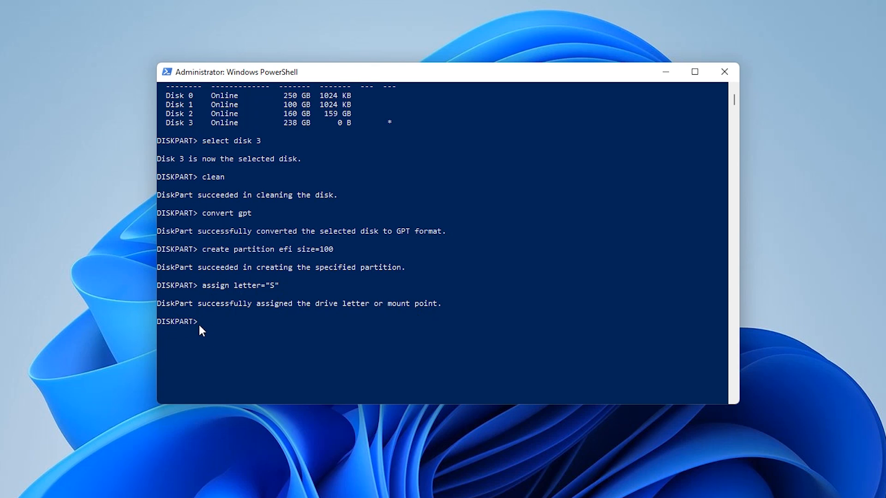
{"action": "type", "text": "format quick fs=fat32 label=\"System\""}
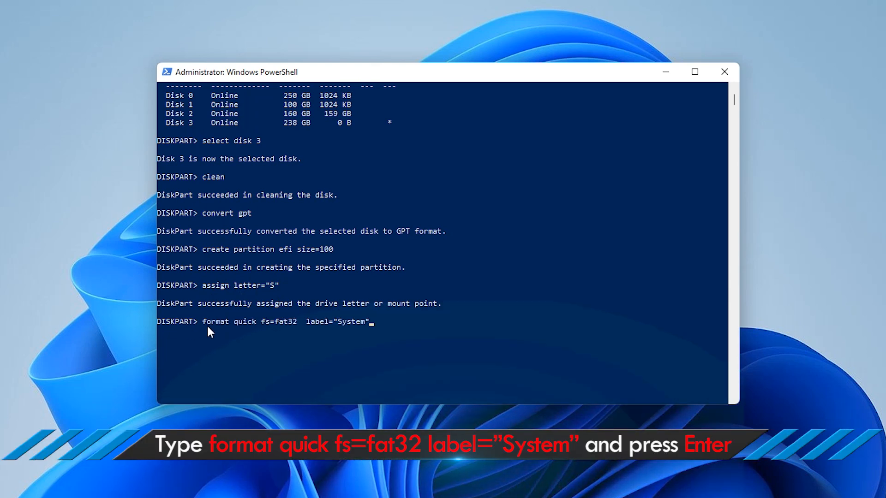
{"action": "mouse_move", "coordinate": [362, 327]}
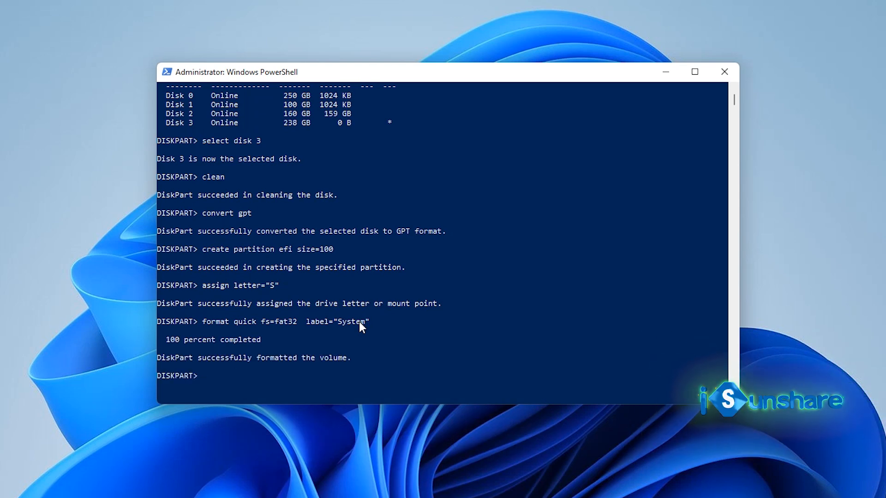
{"action": "mouse_move", "coordinate": [189, 372]}
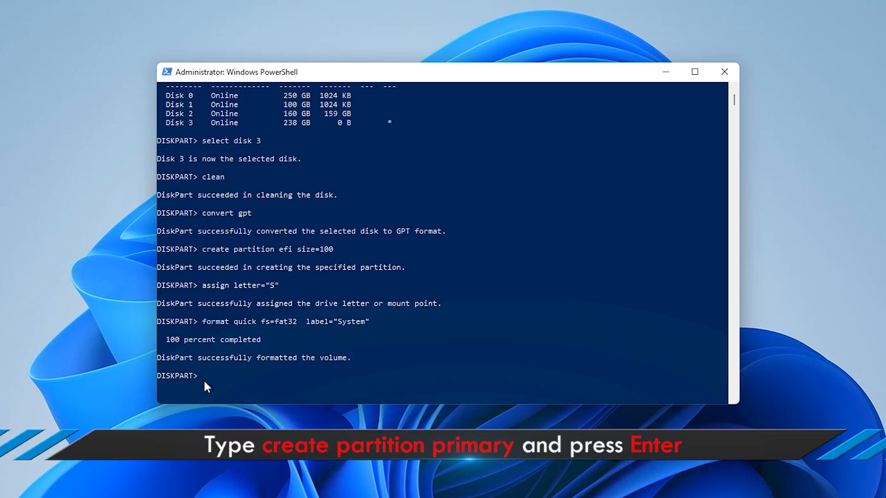
Create a primary partition, assign letter W, and quick-format it NTFS labelled Windows 11-2
{"action": "type", "text": "create partition primary"}
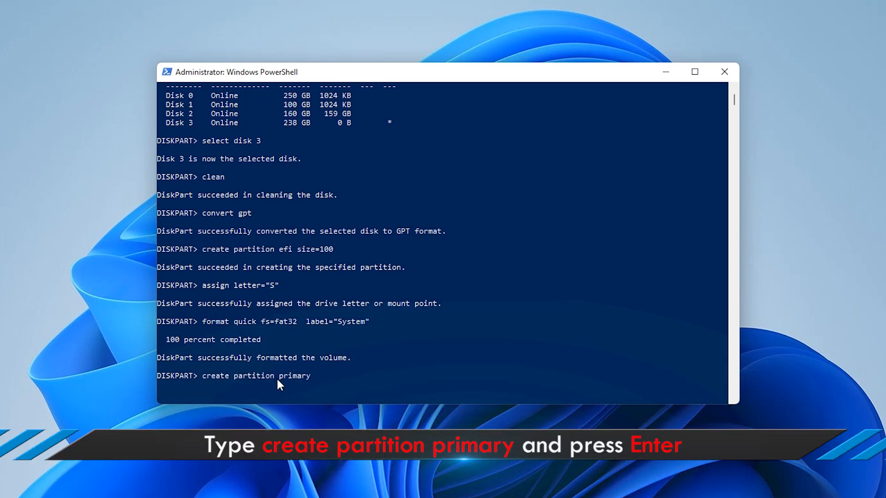
{"action": "mouse_move", "coordinate": [321, 382]}
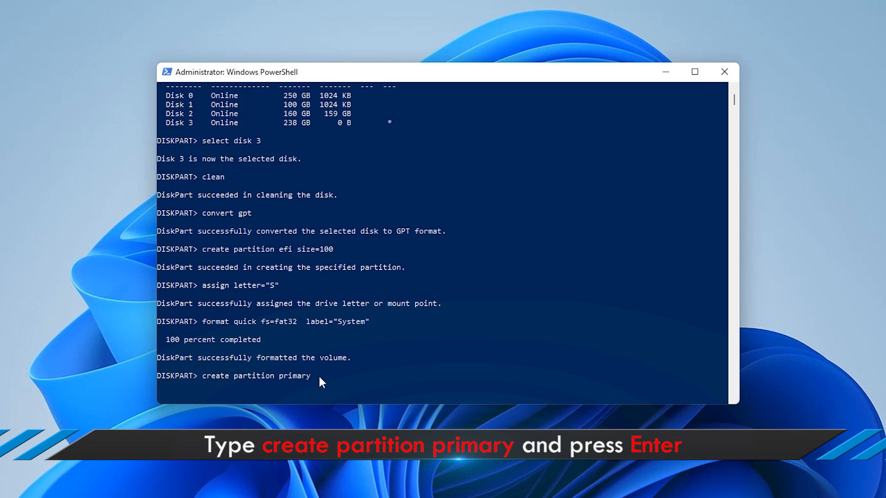
{"action": "key", "text": "Return"}
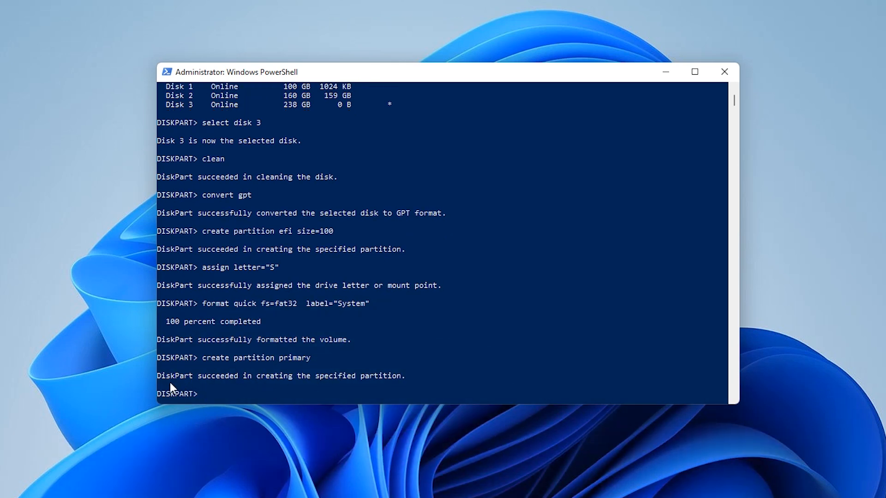
{"action": "mouse_move", "coordinate": [393, 386]}
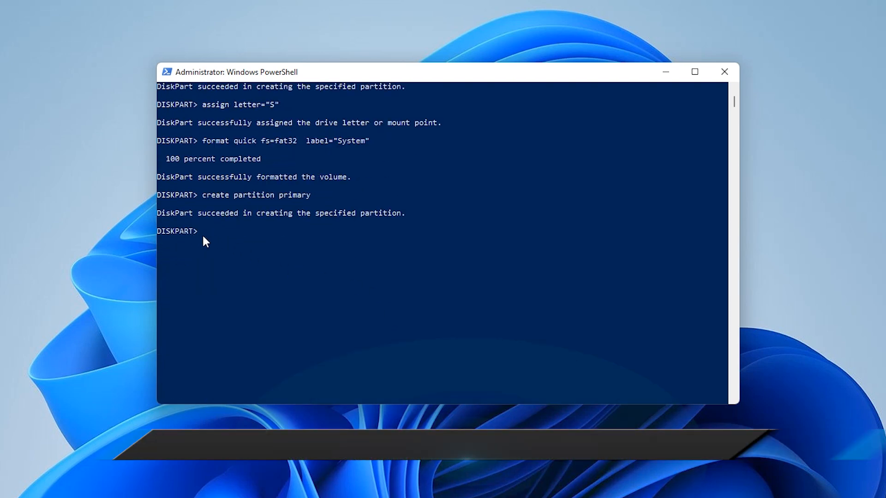
{"action": "type", "text": "assign letter=\"W\""}
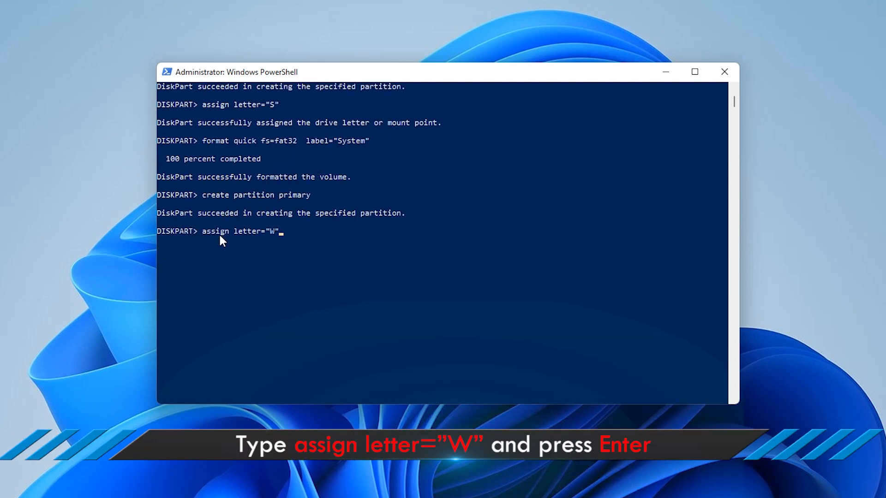
{"action": "mouse_move", "coordinate": [289, 240]}
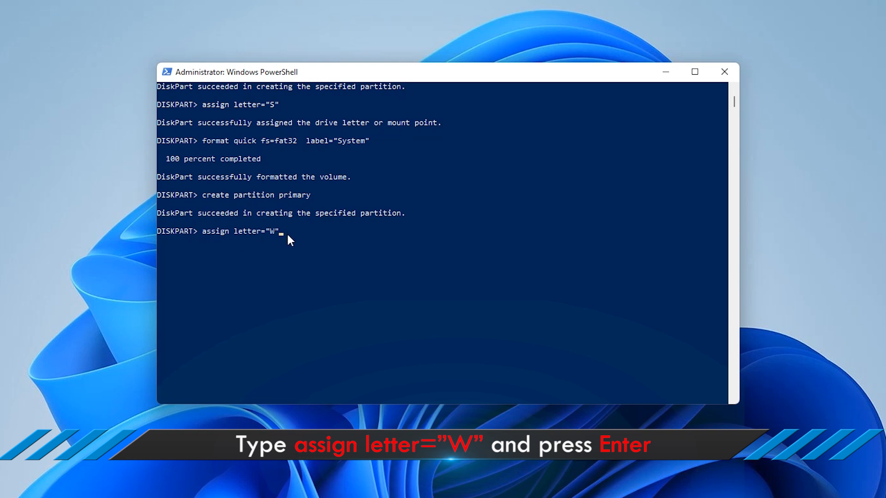
{"action": "key", "text": "Return"}
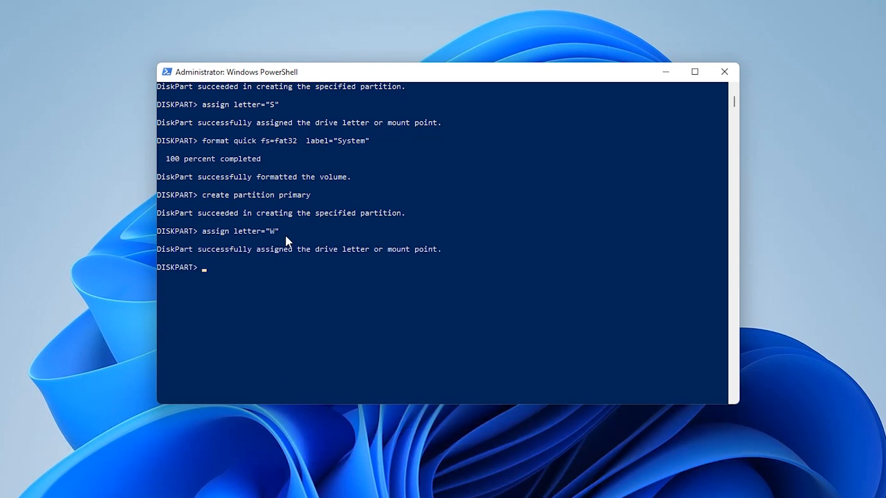
{"action": "mouse_move", "coordinate": [373, 263]}
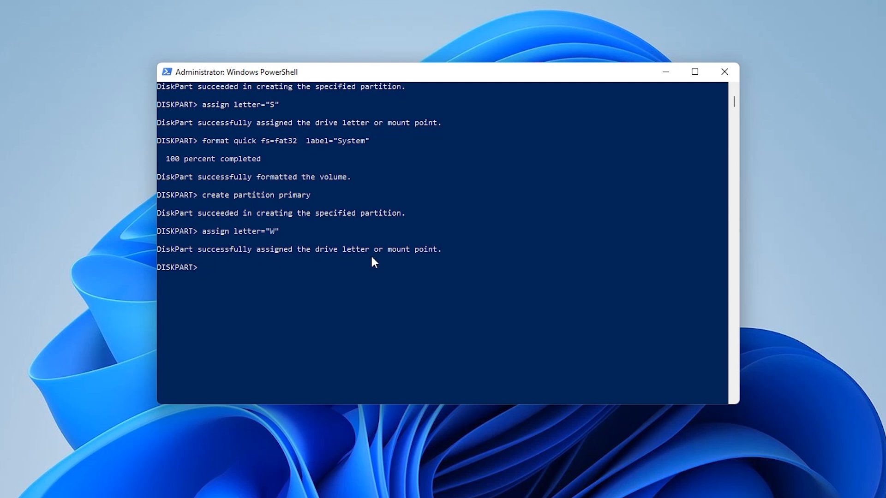
{"action": "mouse_move", "coordinate": [191, 281]}
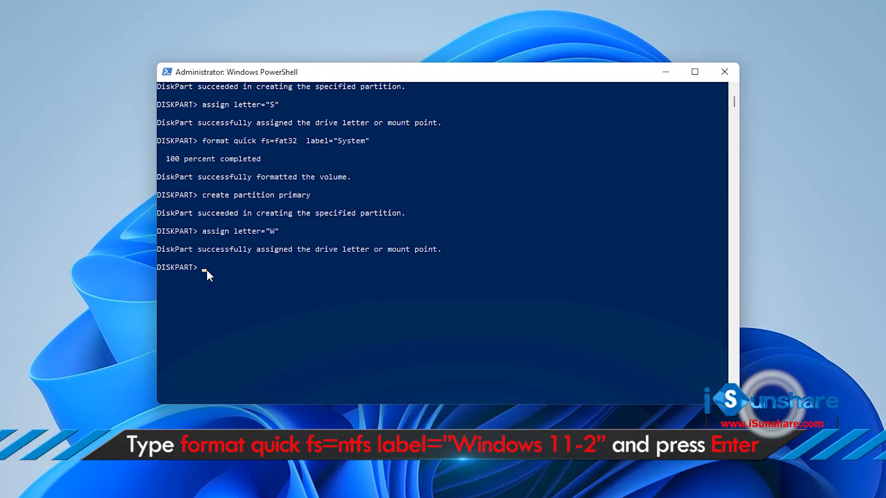
{"action": "type", "text": "format quick fs=ntfs label=\"Windows 11-2\""}
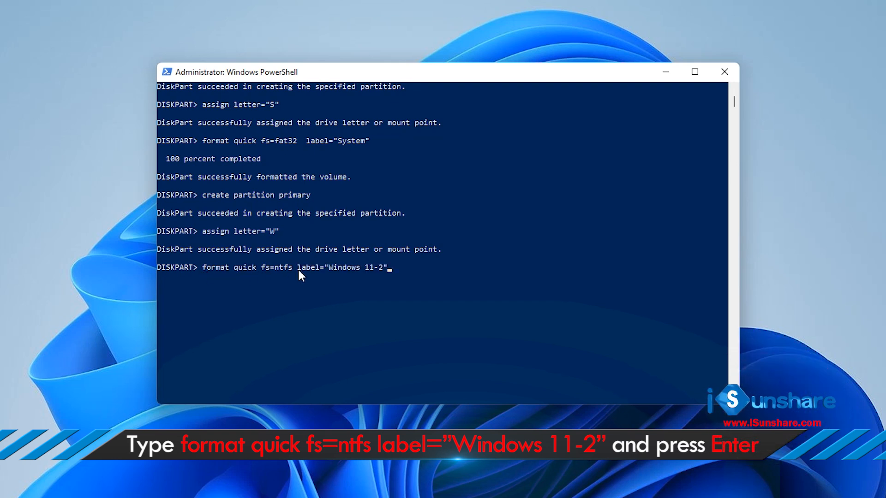
{"action": "key", "text": "Return"}
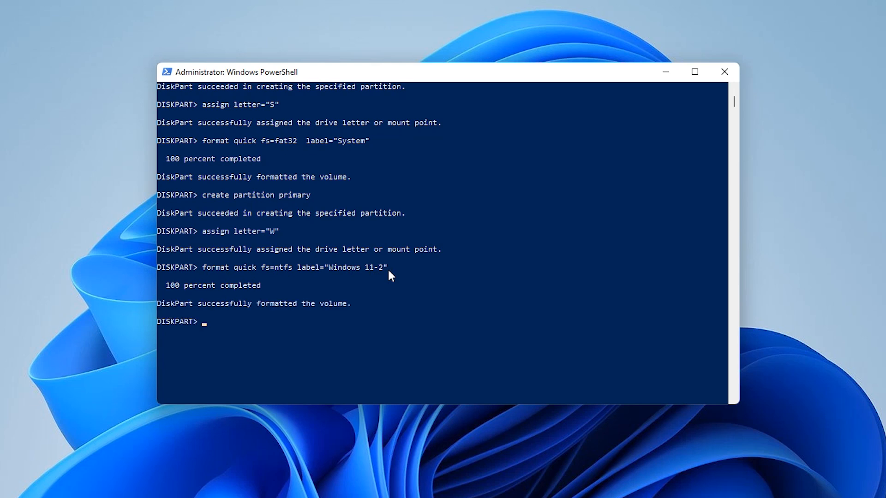
{"action": "mouse_move", "coordinate": [306, 272]}
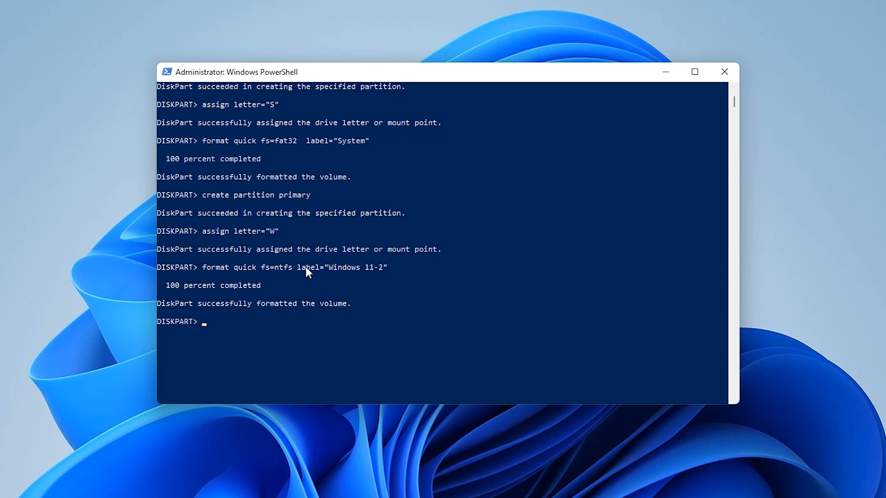
{"action": "mouse_move", "coordinate": [352, 319]}
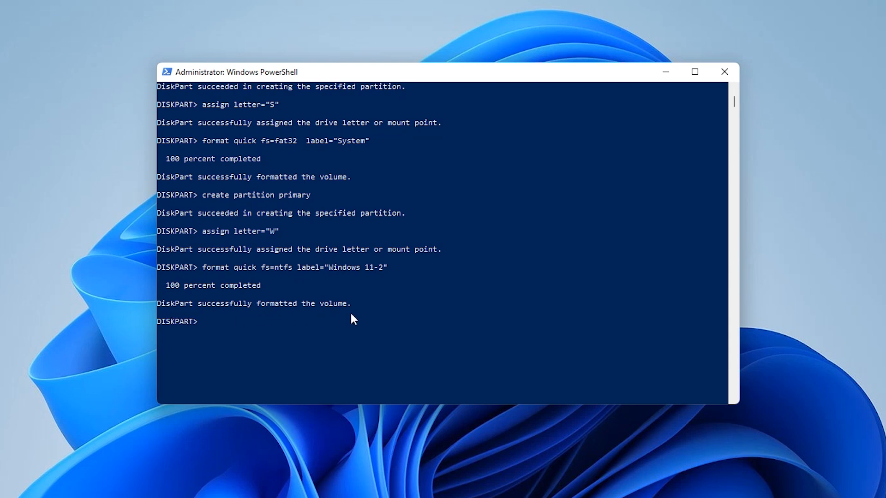
{"action": "mouse_move", "coordinate": [215, 332]}
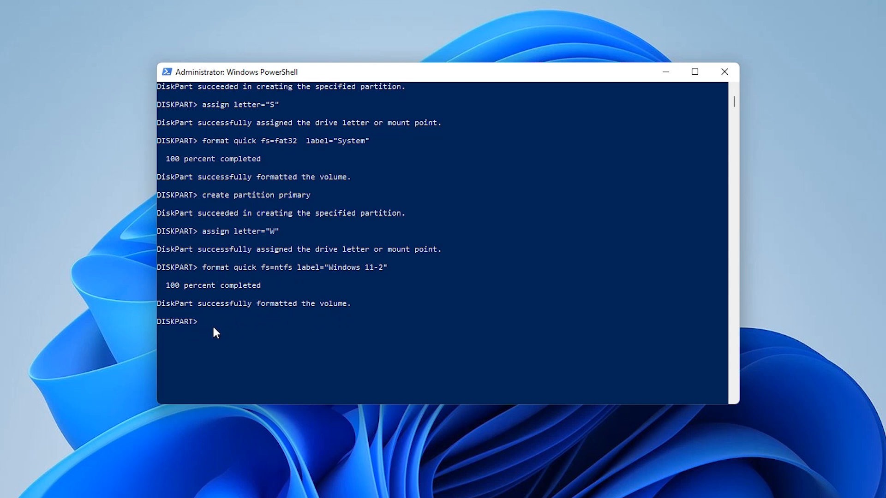
List the volumes to confirm the new W and S volumes, then exit DiskPart
{"action": "type", "text": "list volume"}
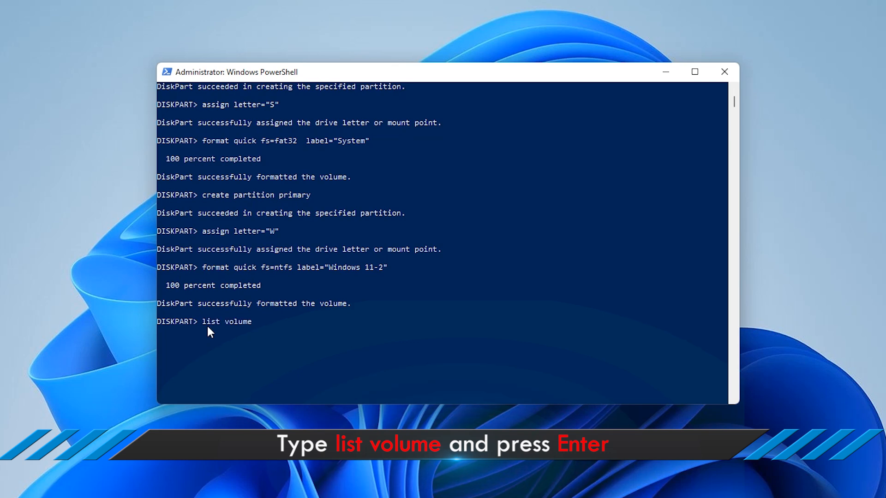
{"action": "mouse_move", "coordinate": [274, 327]}
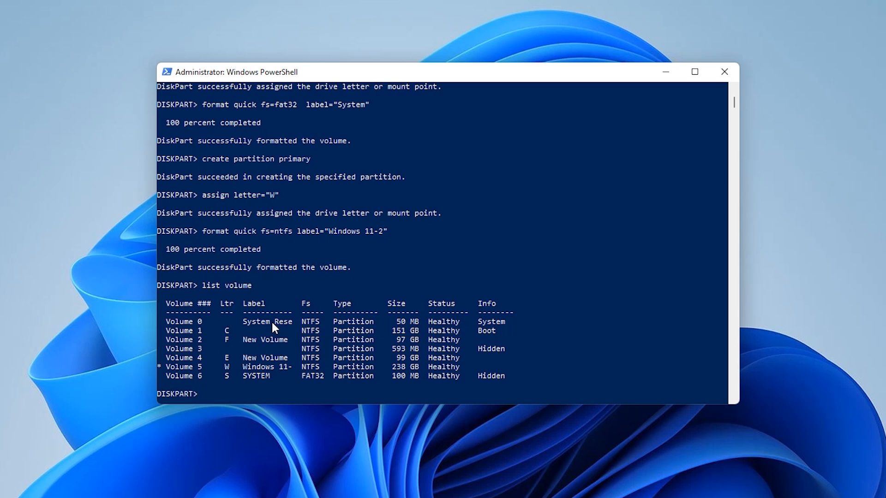
{"action": "scroll", "scroll_direction": "down", "scroll_amount": 3}
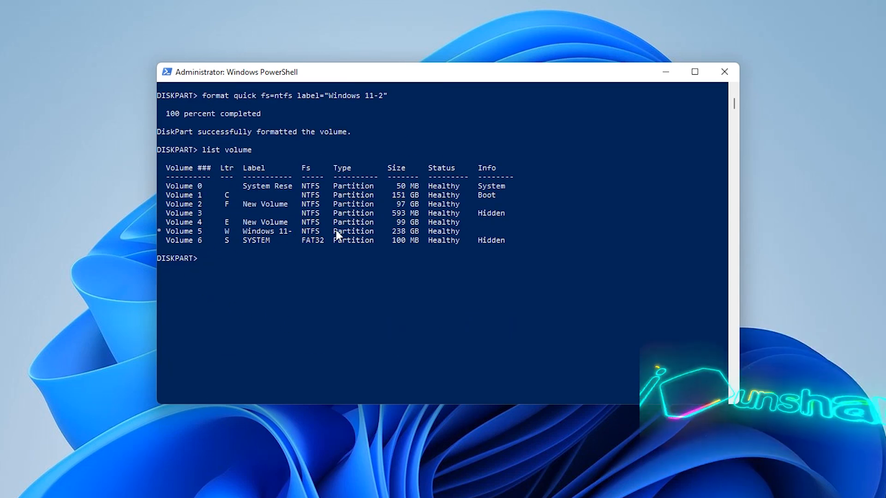
{"action": "mouse_move", "coordinate": [202, 240]}
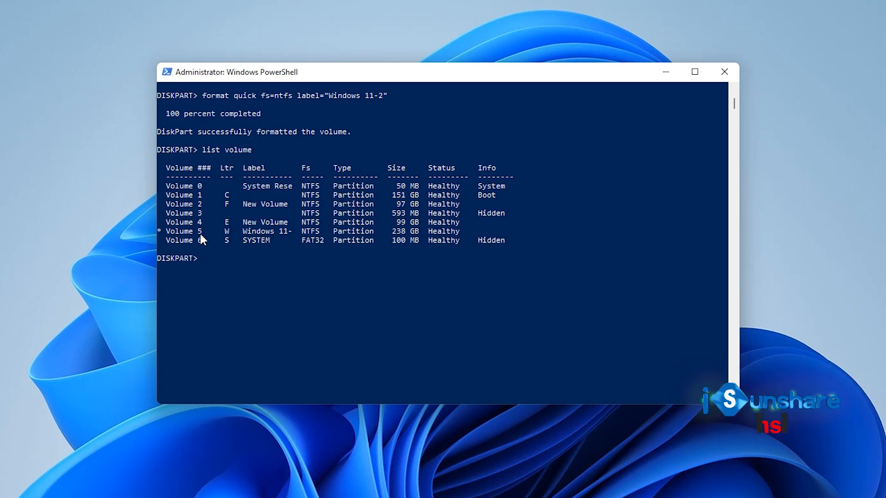
{"action": "mouse_move", "coordinate": [309, 256]}
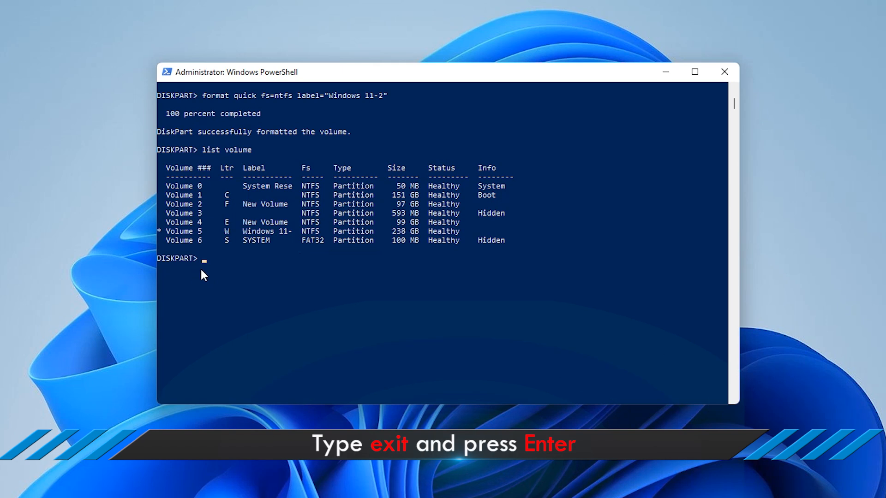
{"action": "type", "text": "e"}
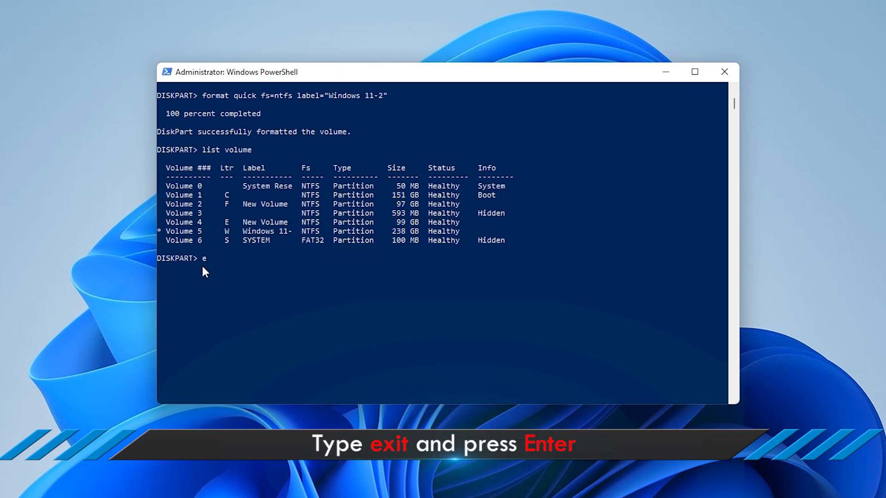
{"action": "type", "text": "xit"}
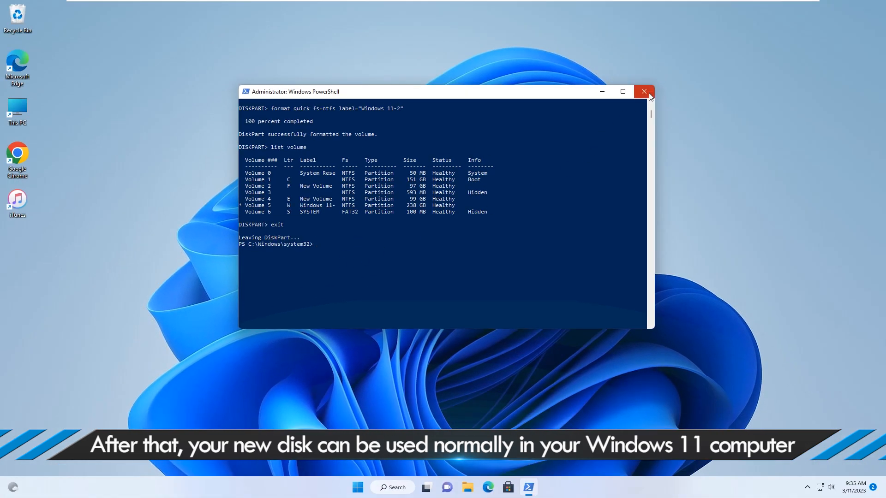
{"action": "left_click", "coordinate": [643, 91]}
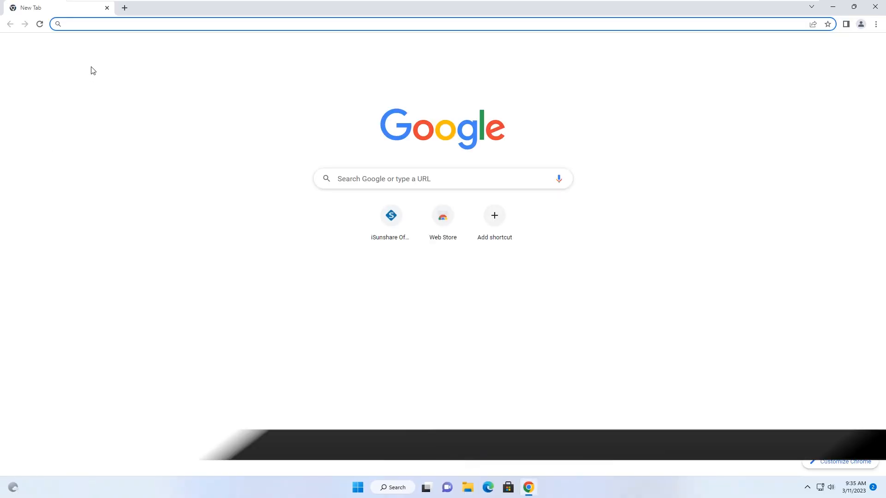
{"action": "type", "text": "www.isunshare.com"}
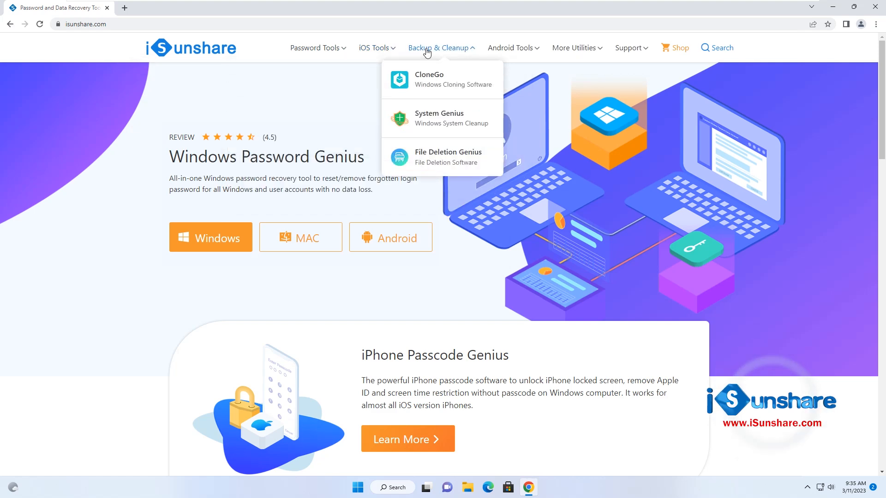
{"action": "left_click", "coordinate": [429, 79]}
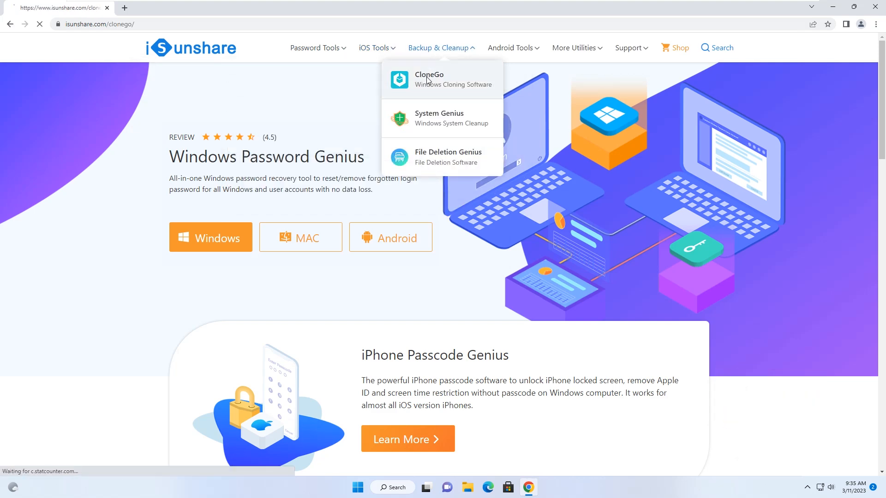
{"action": "left_click", "coordinate": [429, 78]}
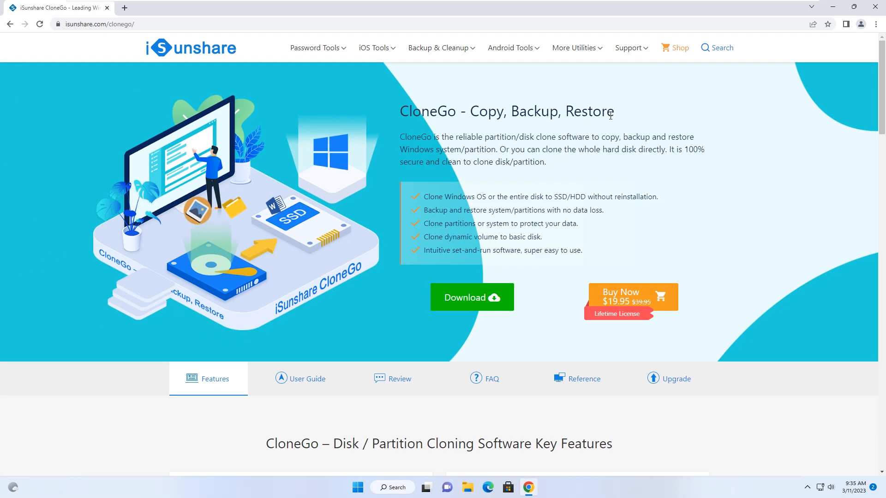
Download the CloneGo installer and launch it
{"action": "left_click", "coordinate": [472, 297]}
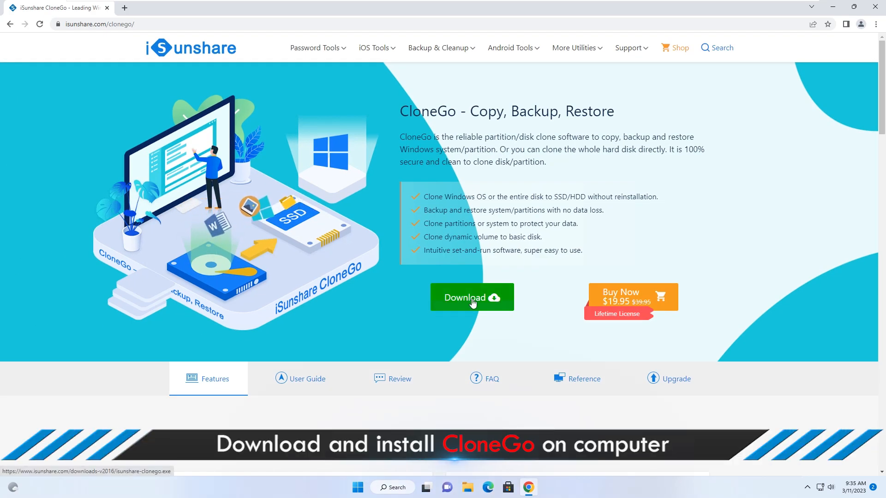
{"action": "left_click", "coordinate": [472, 297]}
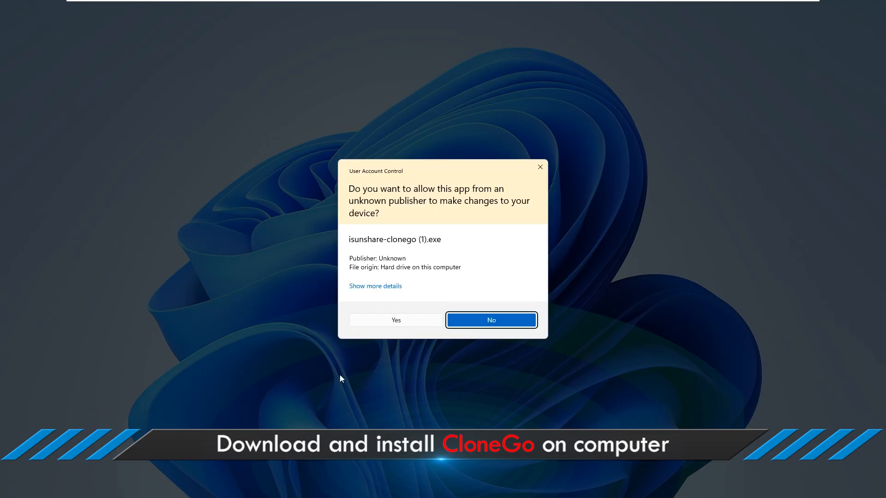
Allow the installer, complete CloneGo setup, and finish with Launch iSunshare CloneGo checked
{"action": "left_click", "coordinate": [396, 320]}
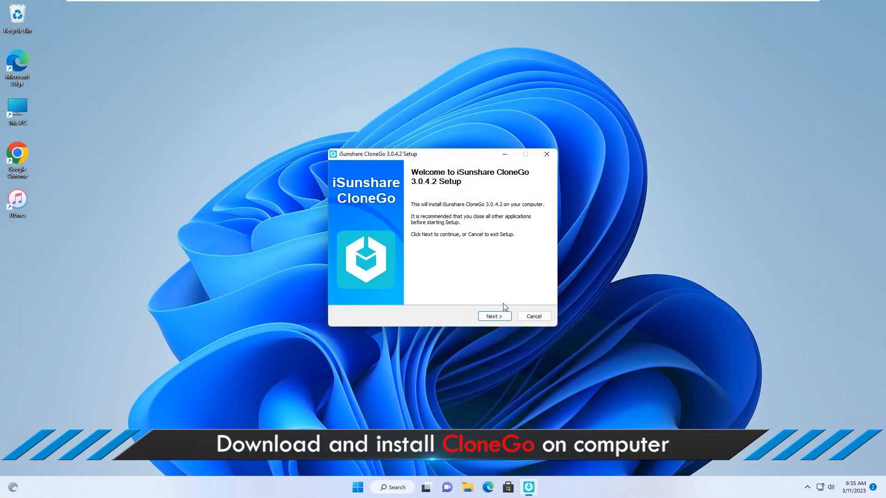
{"action": "left_click", "coordinate": [494, 315]}
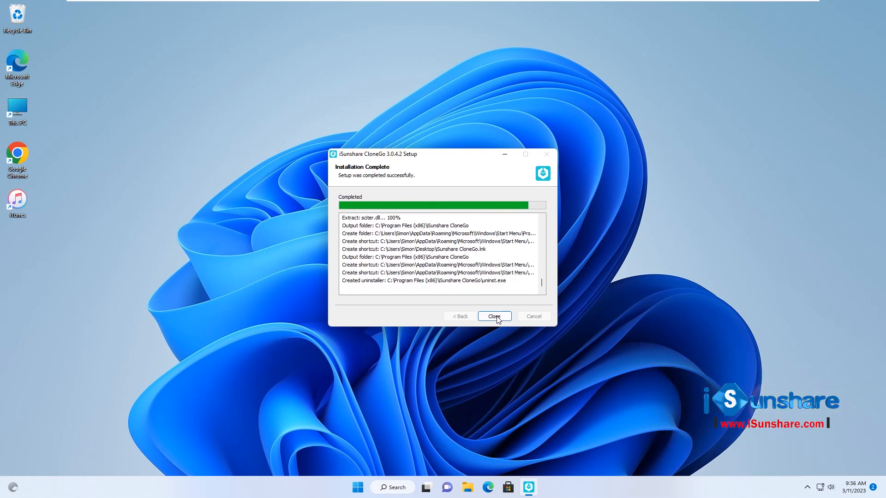
{"action": "left_click", "coordinate": [494, 316]}
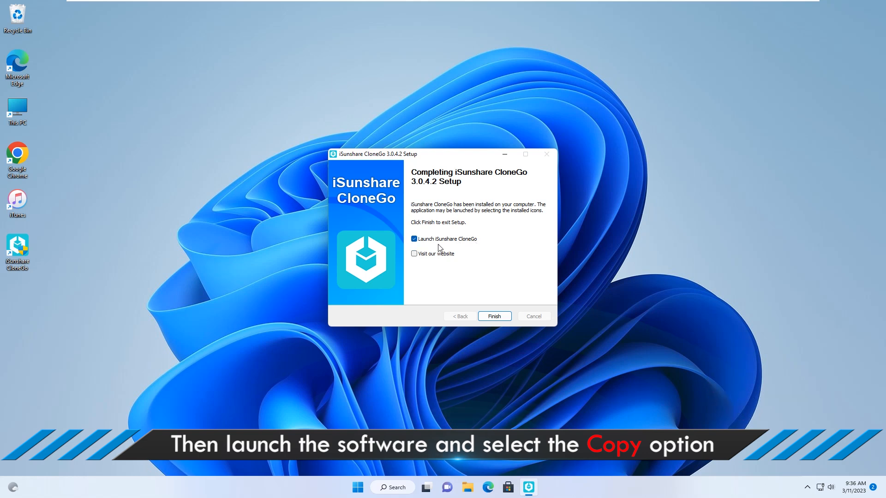
{"action": "left_click", "coordinate": [493, 315]}
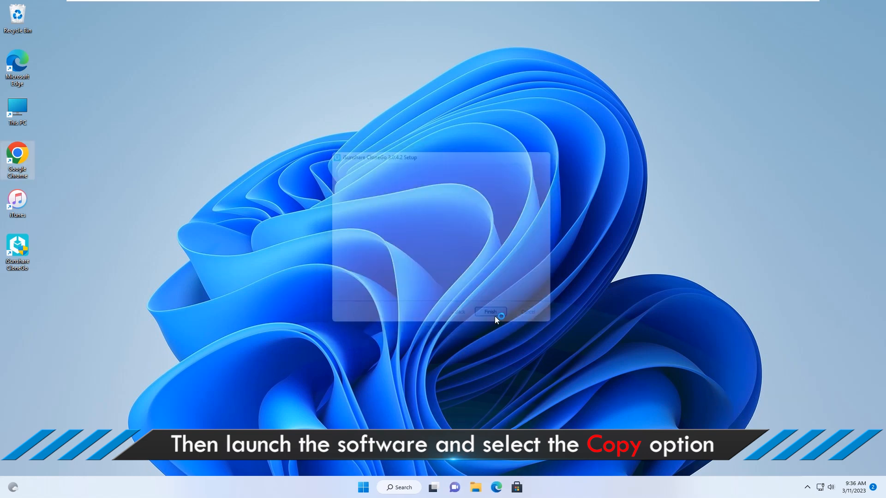
In Copy mode choose C: as source and W: as target, keeping the boot-disk option checked
{"action": "left_click", "coordinate": [489, 312]}
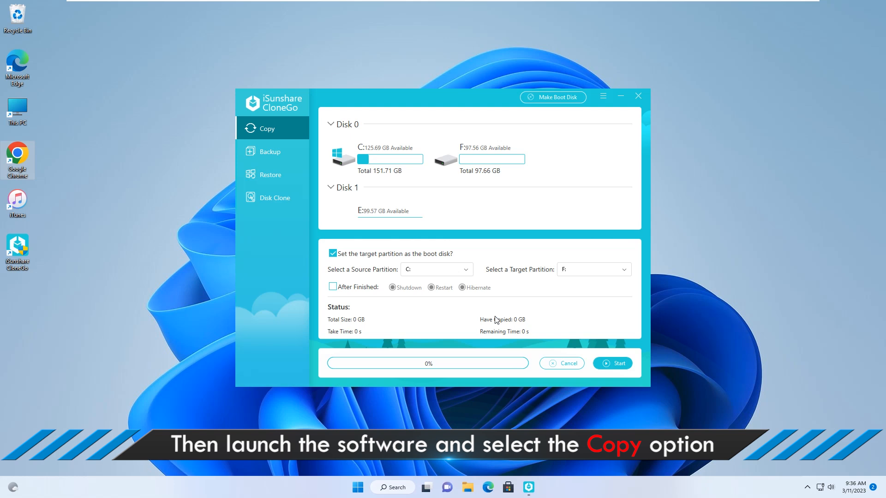
{"action": "mouse_move", "coordinate": [399, 332]}
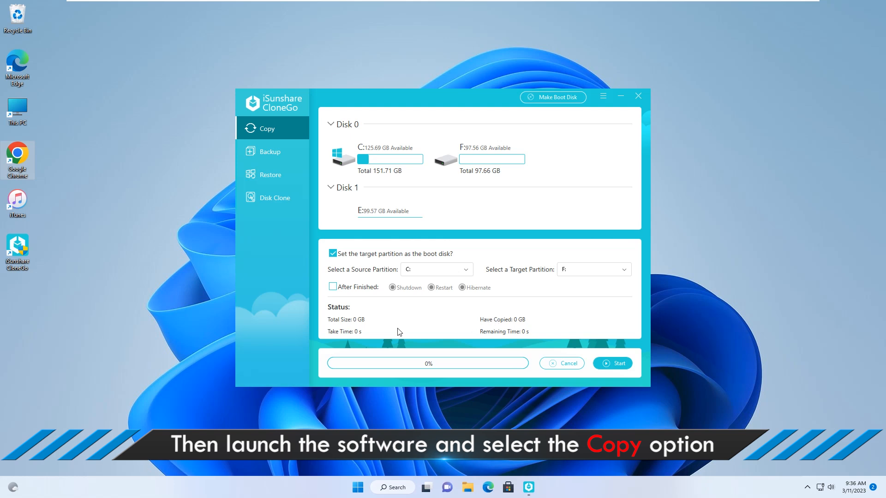
{"action": "mouse_move", "coordinate": [265, 132]}
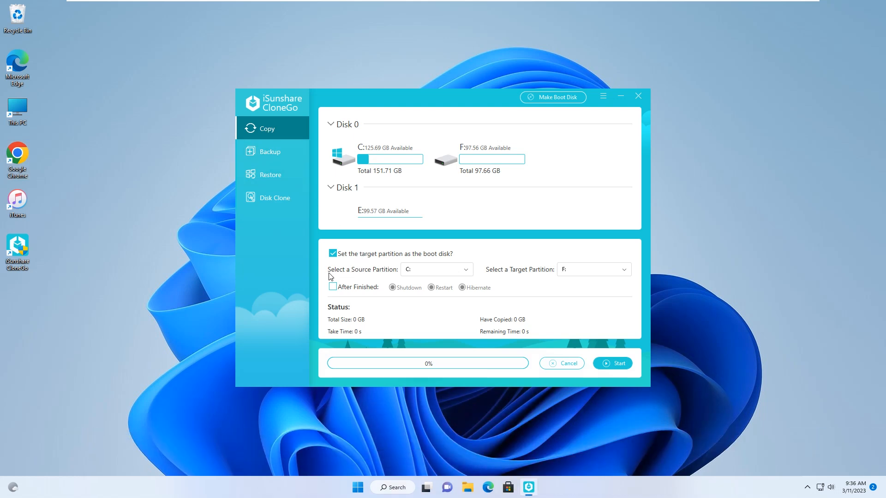
{"action": "left_click", "coordinate": [435, 268]}
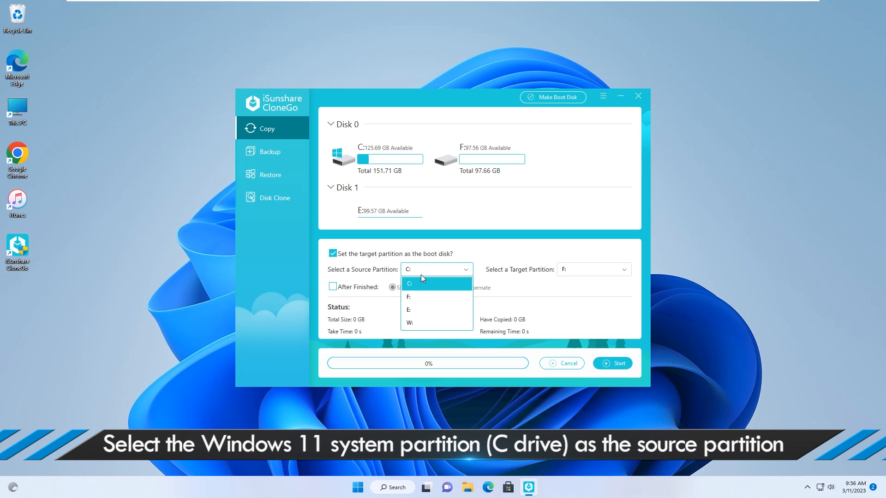
{"action": "left_click", "coordinate": [409, 283]}
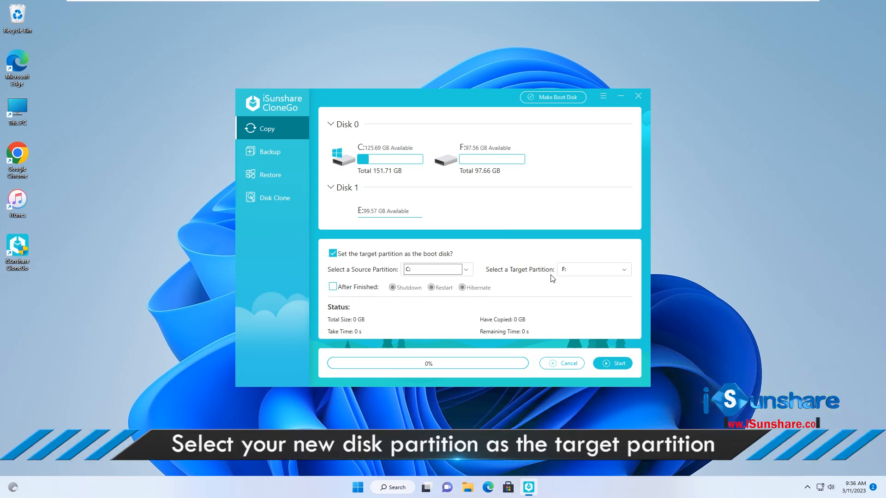
{"action": "left_click", "coordinate": [621, 269]}
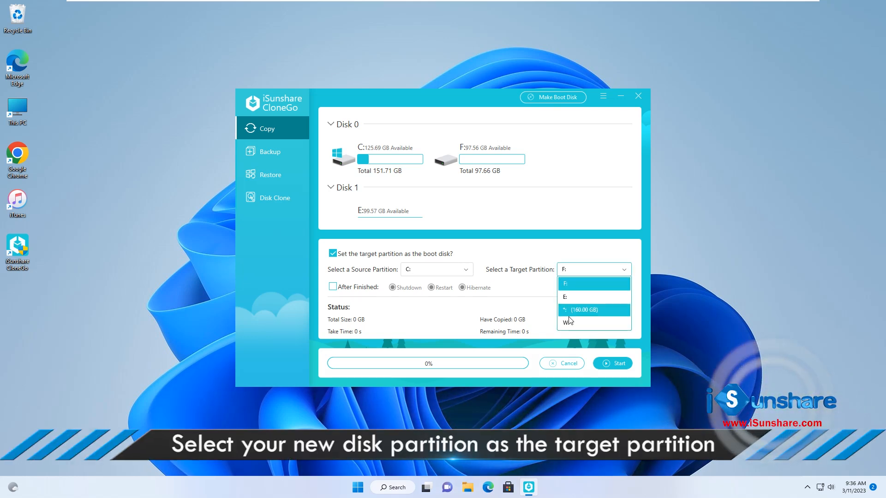
{"action": "left_click", "coordinate": [567, 323]}
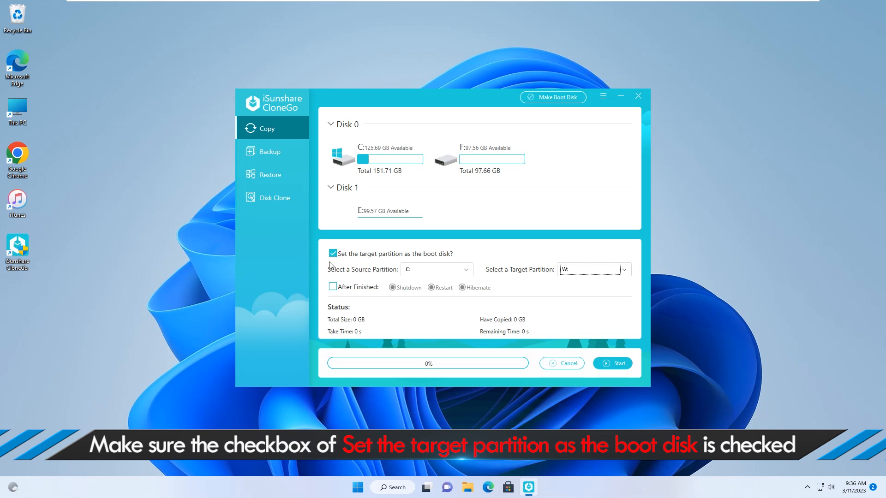
{"action": "mouse_move", "coordinate": [605, 348]}
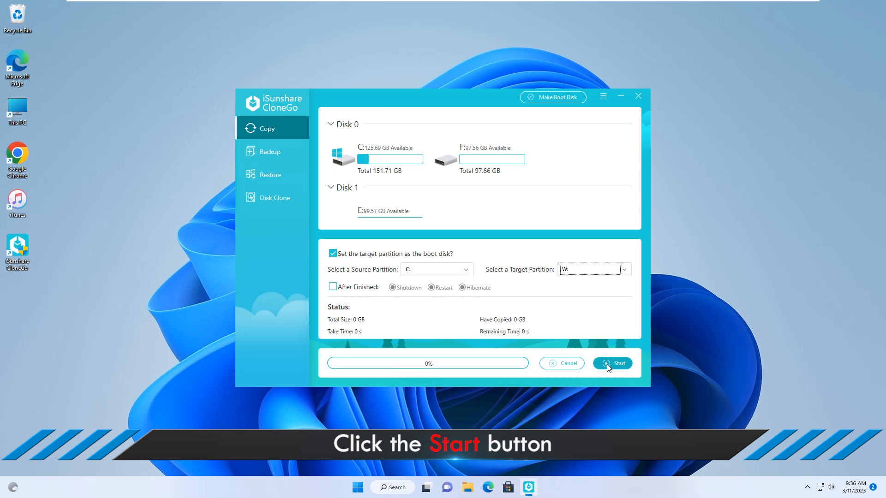
Start the copy, confirm overwriting W:, and dismiss the success notice when it completes
{"action": "left_click", "coordinate": [612, 363]}
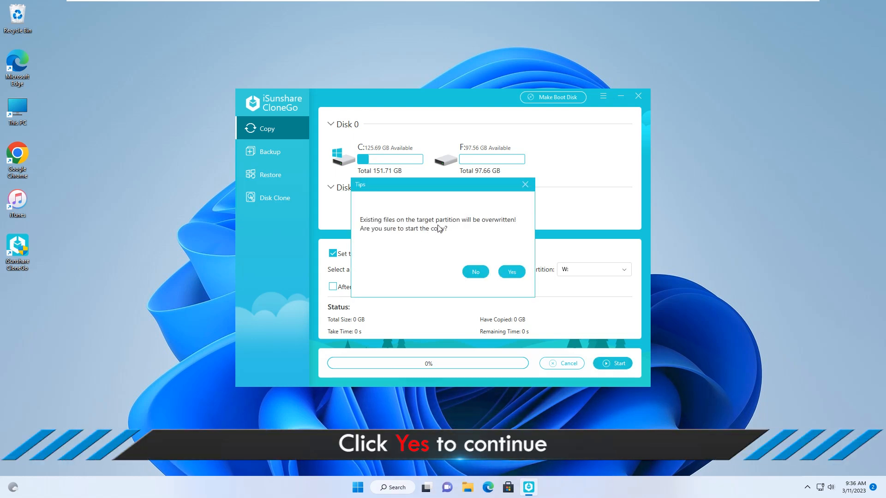
{"action": "mouse_move", "coordinate": [439, 235]}
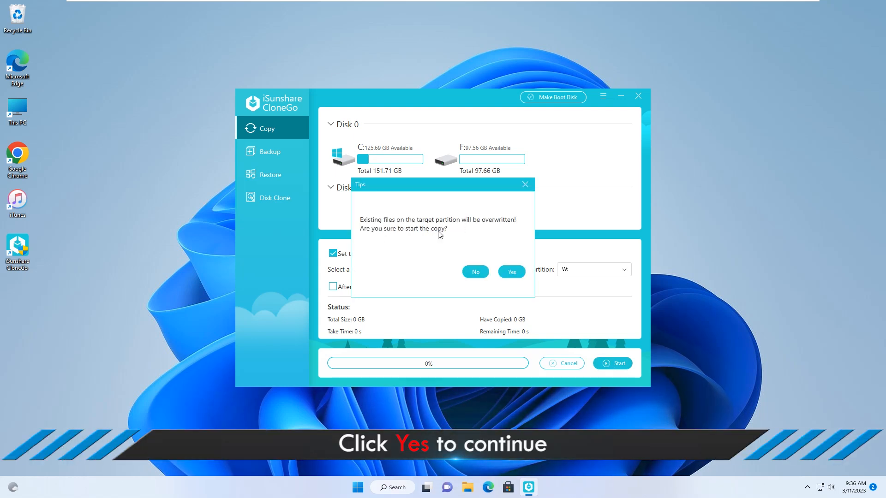
{"action": "left_click", "coordinate": [510, 272]}
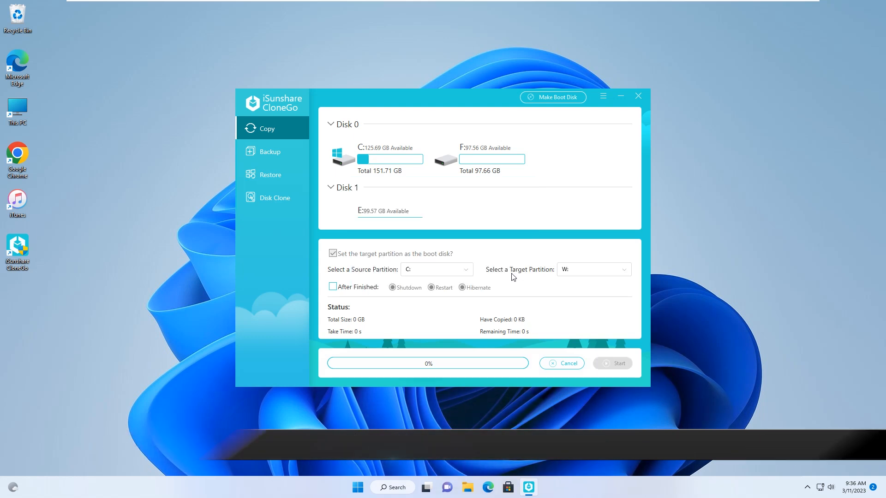
{"action": "left_click", "coordinate": [611, 364]}
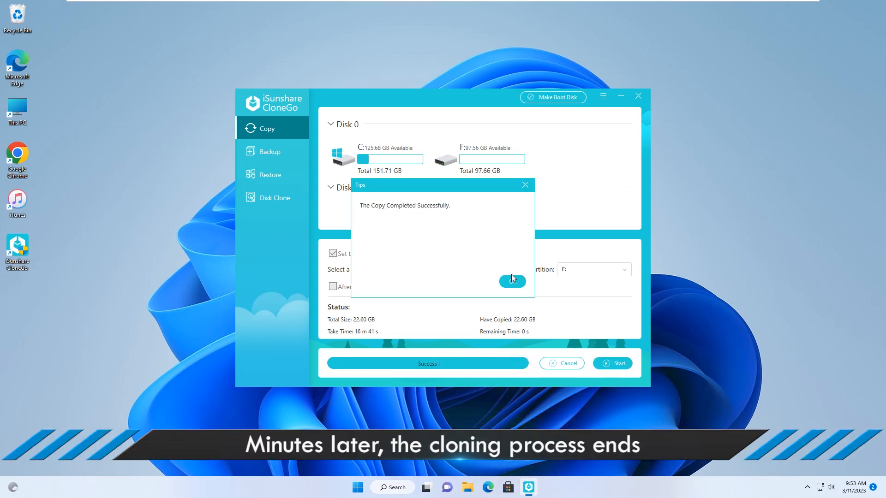
{"action": "mouse_move", "coordinate": [448, 212]}
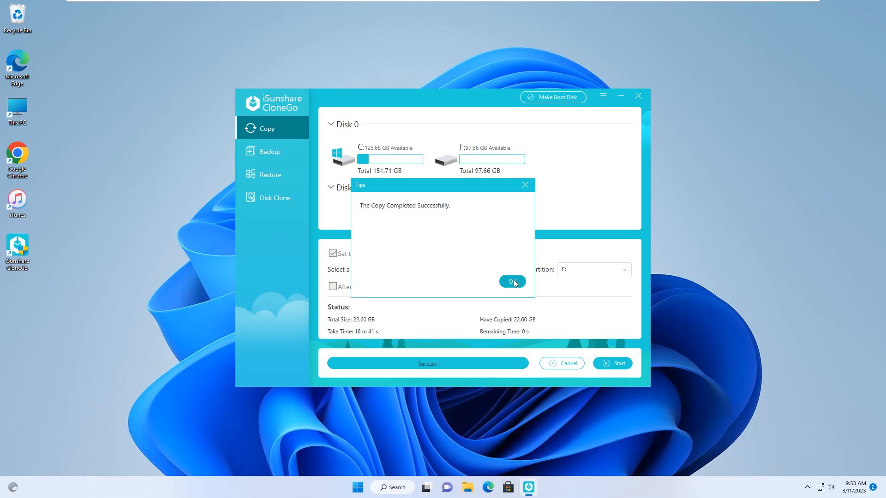
{"action": "left_click", "coordinate": [512, 282]}
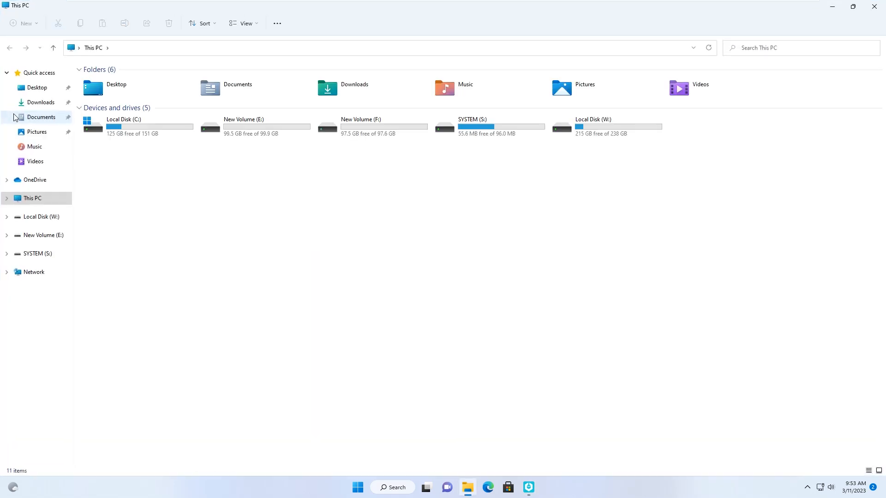
Inspect Local Disk (W:) for the cloned Windows folders, then close Explorer and CloneGo
{"action": "double_click", "coordinate": [593, 119]}
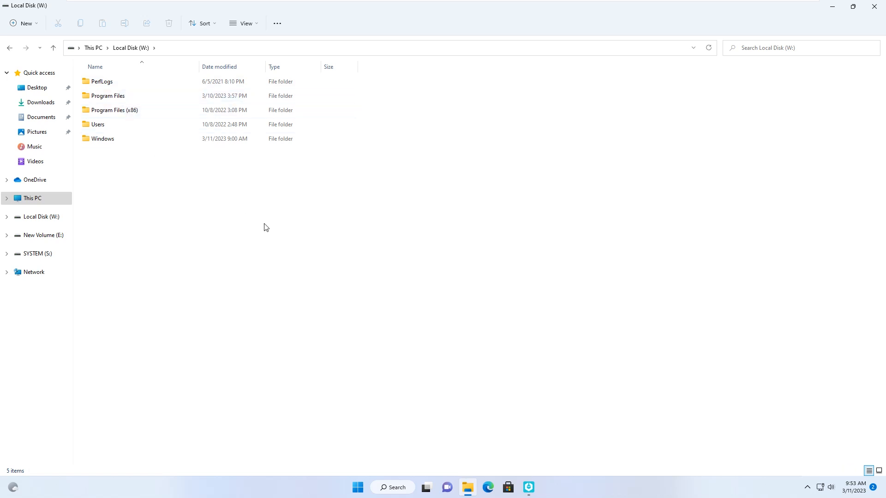
{"action": "left_click", "coordinate": [527, 488]}
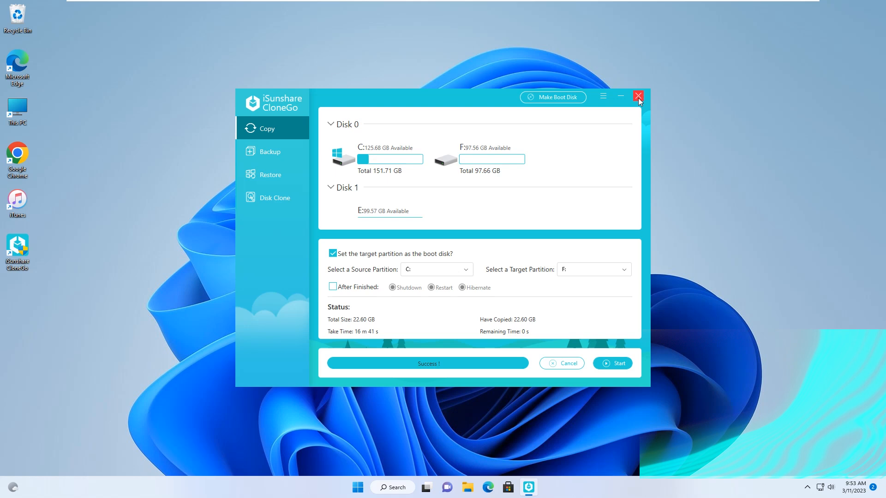
{"action": "left_click", "coordinate": [637, 96]}
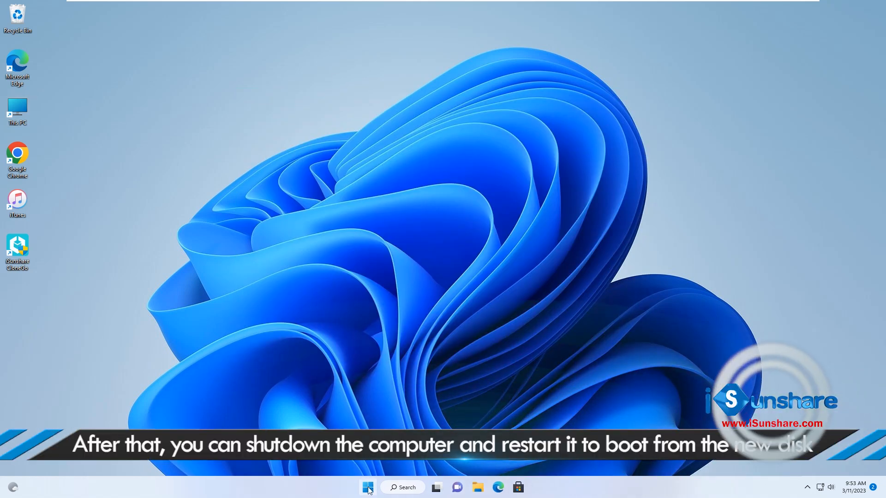
Restart from the Start menu and choose the cloned SSD in the UEFI boot menu
{"action": "left_click", "coordinate": [367, 487]}
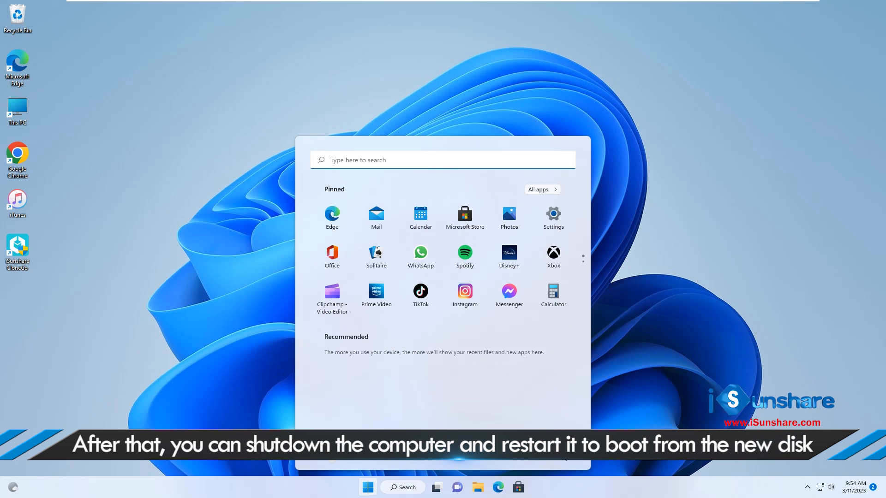
{"action": "left_click", "coordinate": [555, 455]}
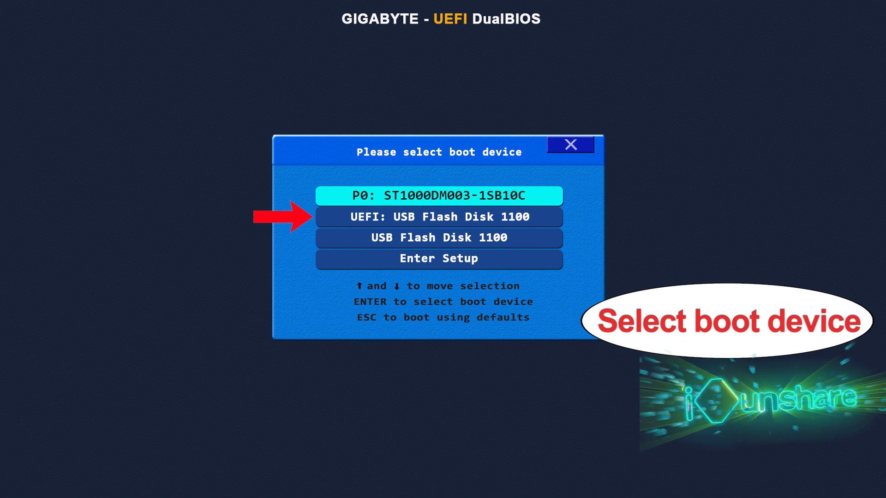
{"action": "key", "text": "Down"}
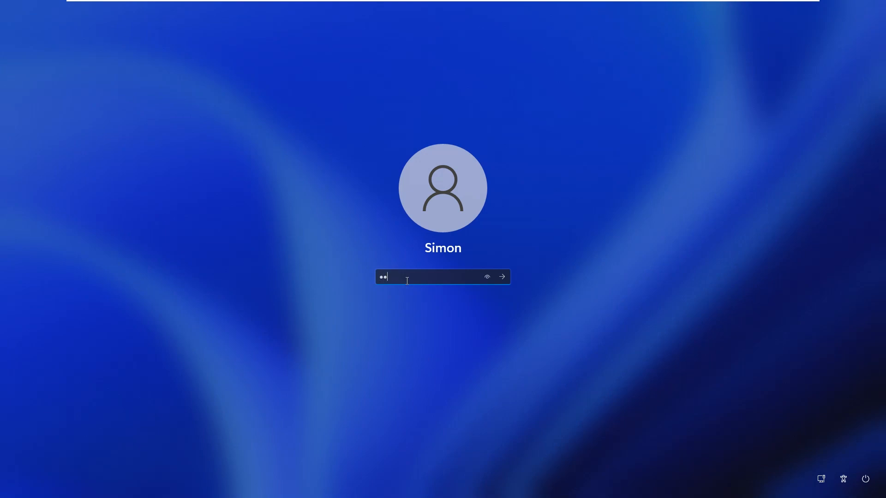
Sign in and show This PC listing the four drives, including Local Disk (W:)
{"action": "left_click", "coordinate": [501, 277]}
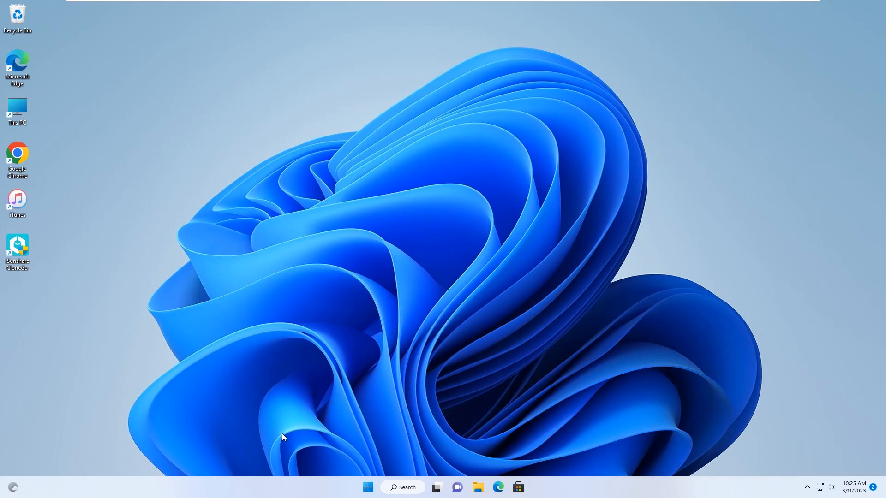
{"action": "mouse_move", "coordinate": [258, 190]}
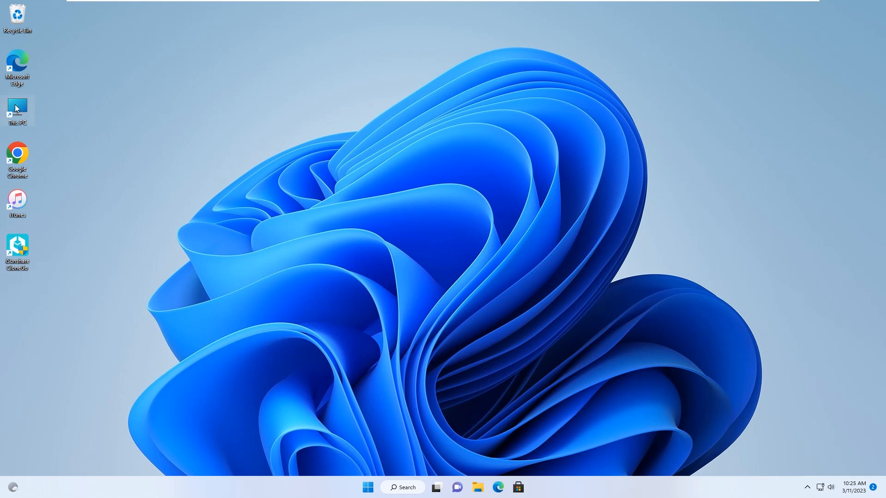
{"action": "double_click", "coordinate": [17, 112]}
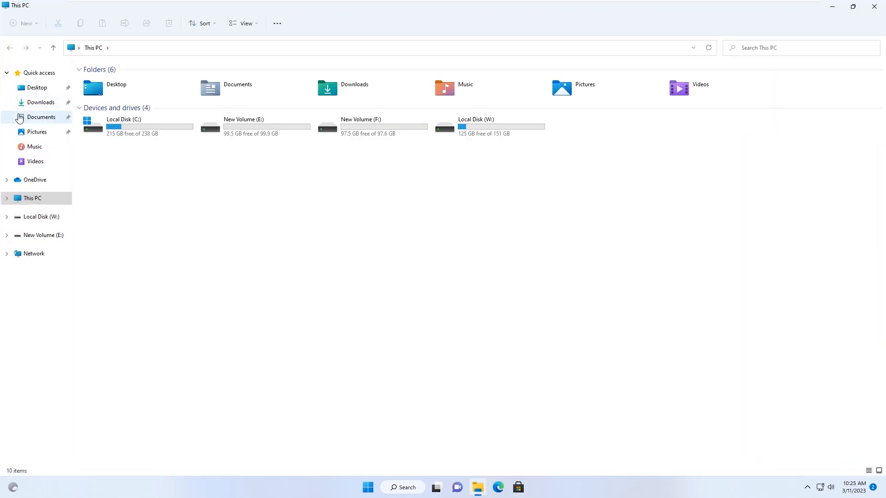
{"action": "mouse_move", "coordinate": [148, 150]}
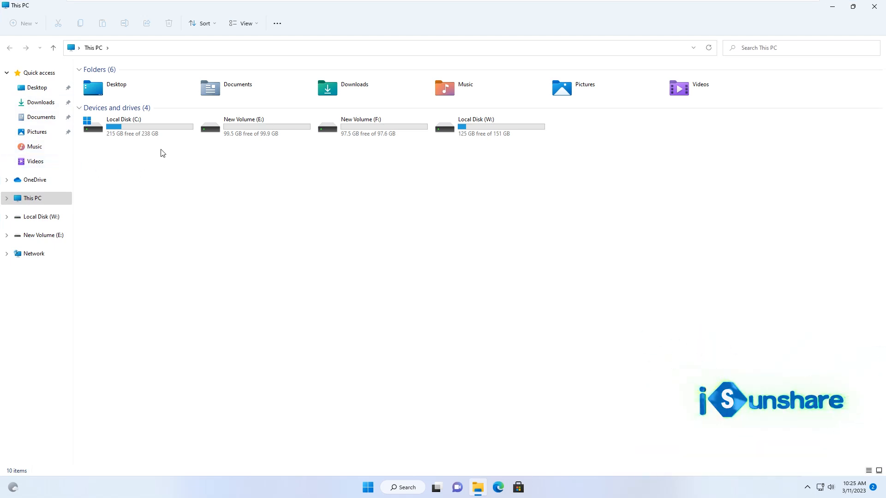
{"action": "mouse_move", "coordinate": [500, 257]}
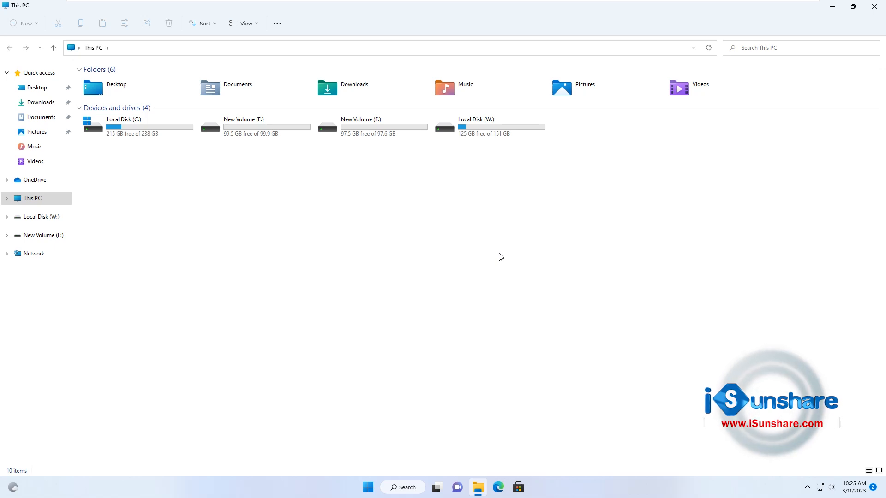